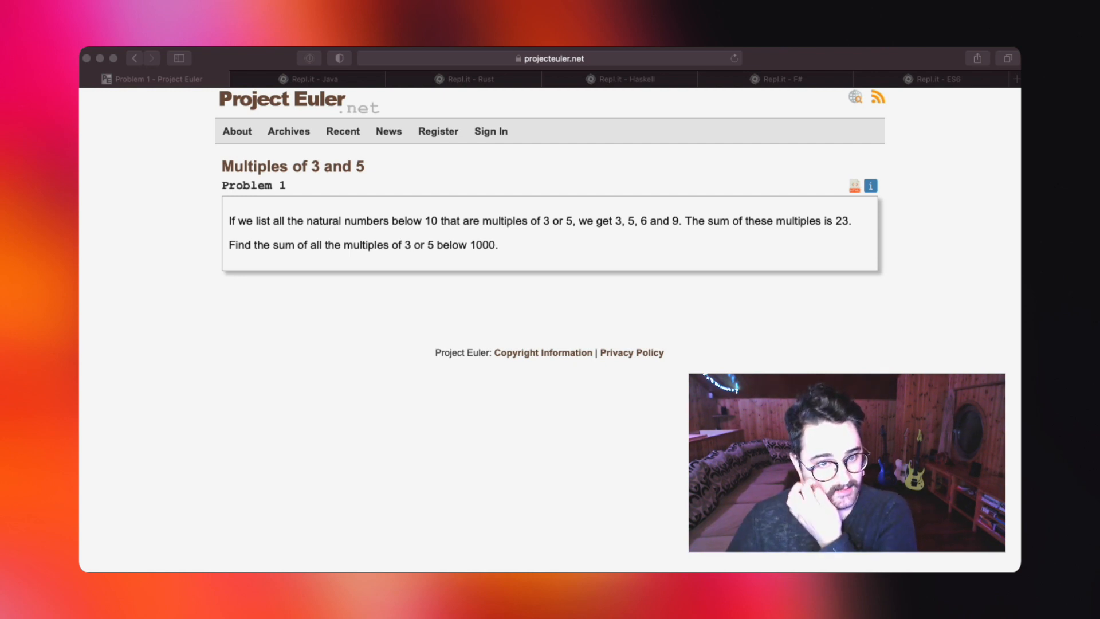
# Step: Switch Safari to the Repl.it Java tab holding the Problem 1 solution
pyautogui.click(308, 79)
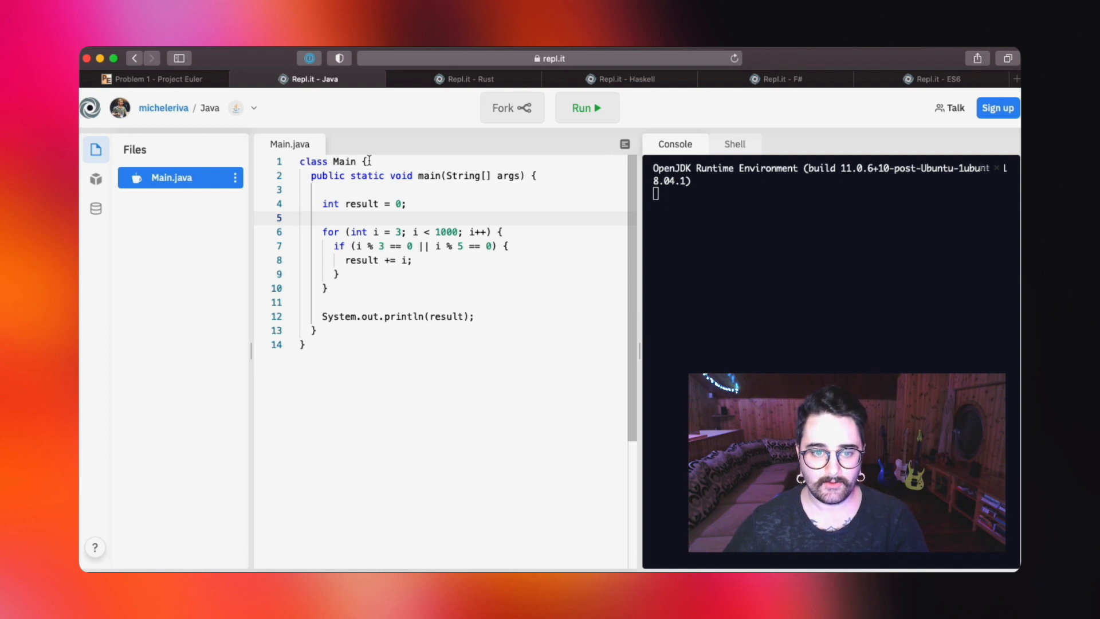
pyautogui.moveTo(426, 175)
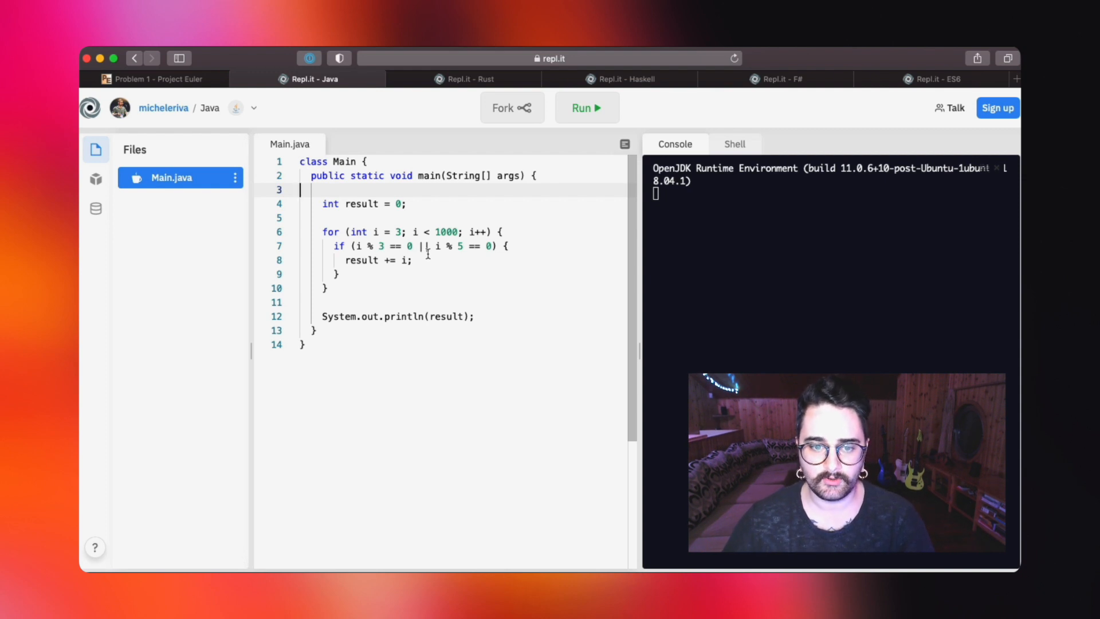
pyautogui.moveTo(476, 246)
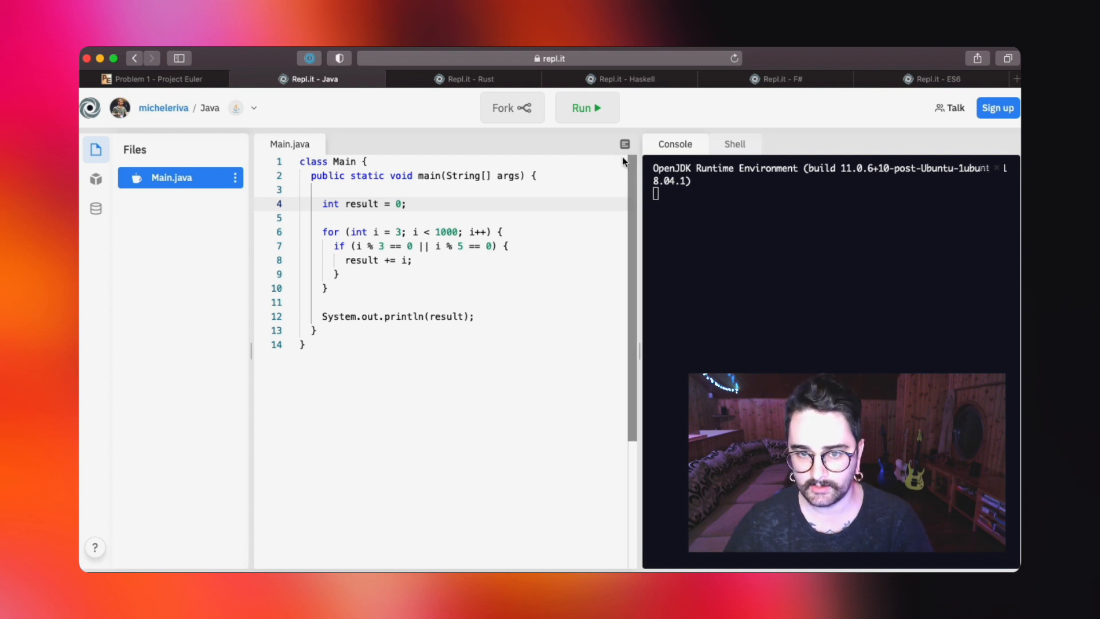
# Step: Run Main.java so the console prints 233168
pyautogui.click(587, 107)
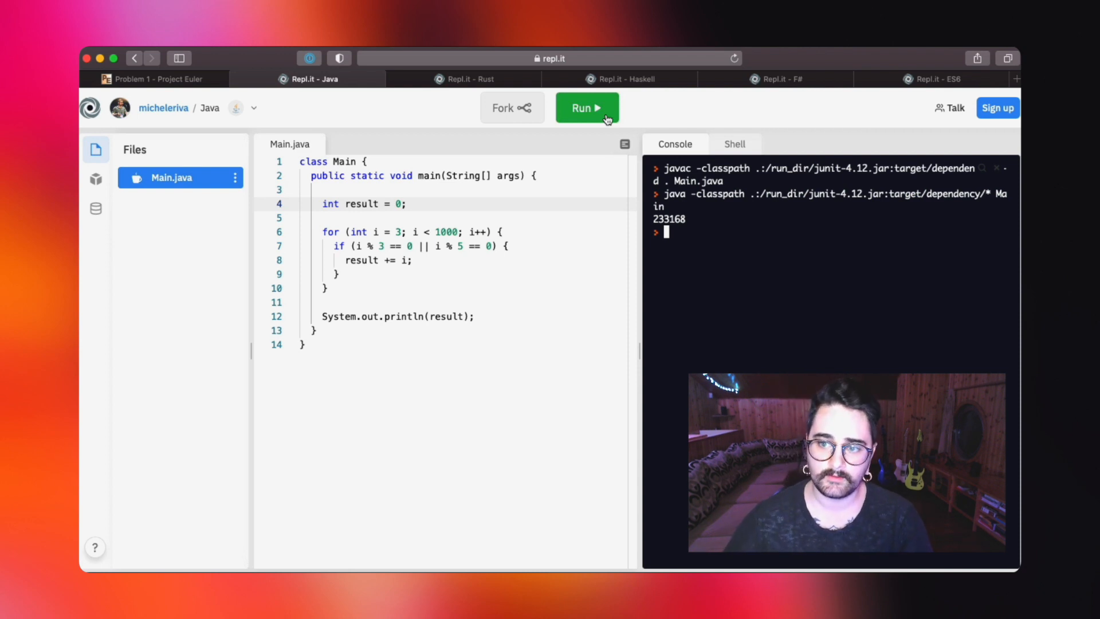
pyautogui.moveTo(616, 133)
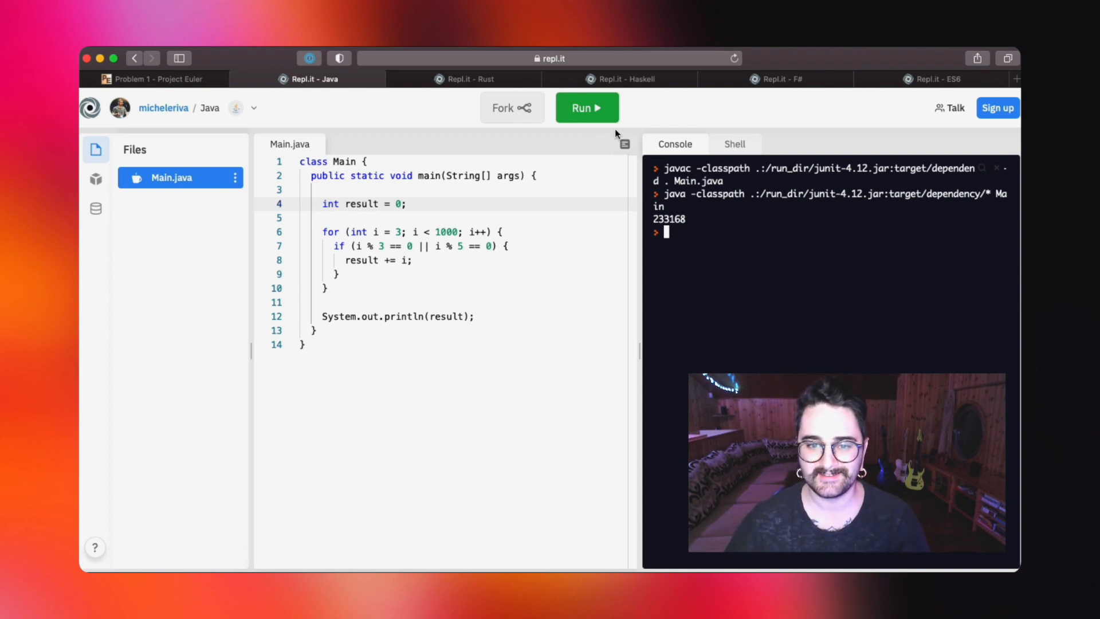
pyautogui.click(586, 107)
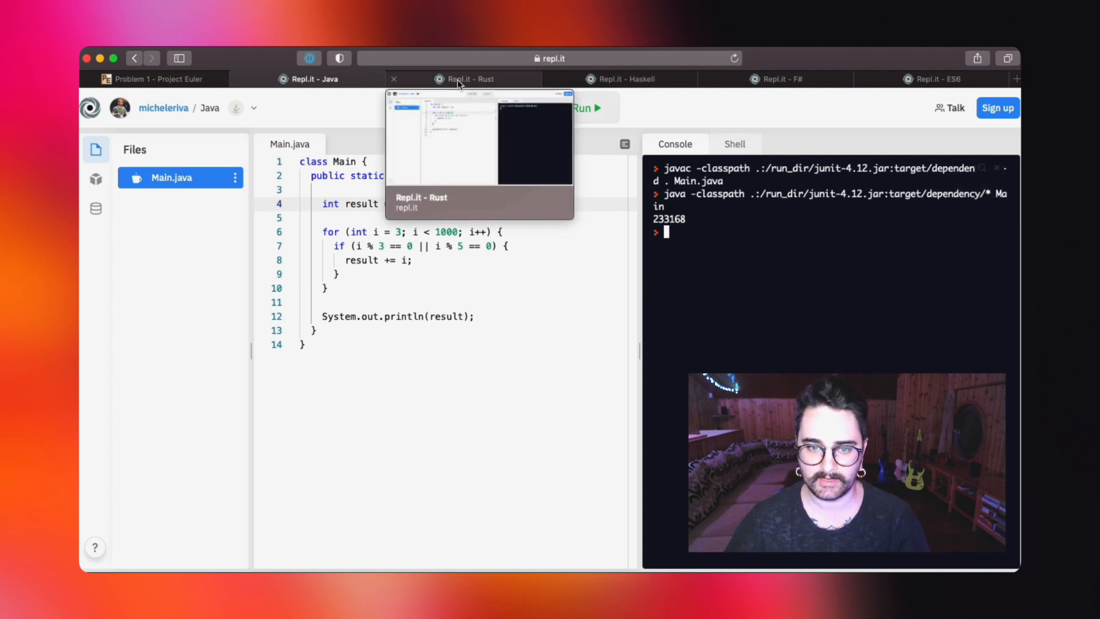
# Step: Switch to the Rust tab and highlight the mut keyword in main.rs while explaining
pyautogui.click(466, 79)
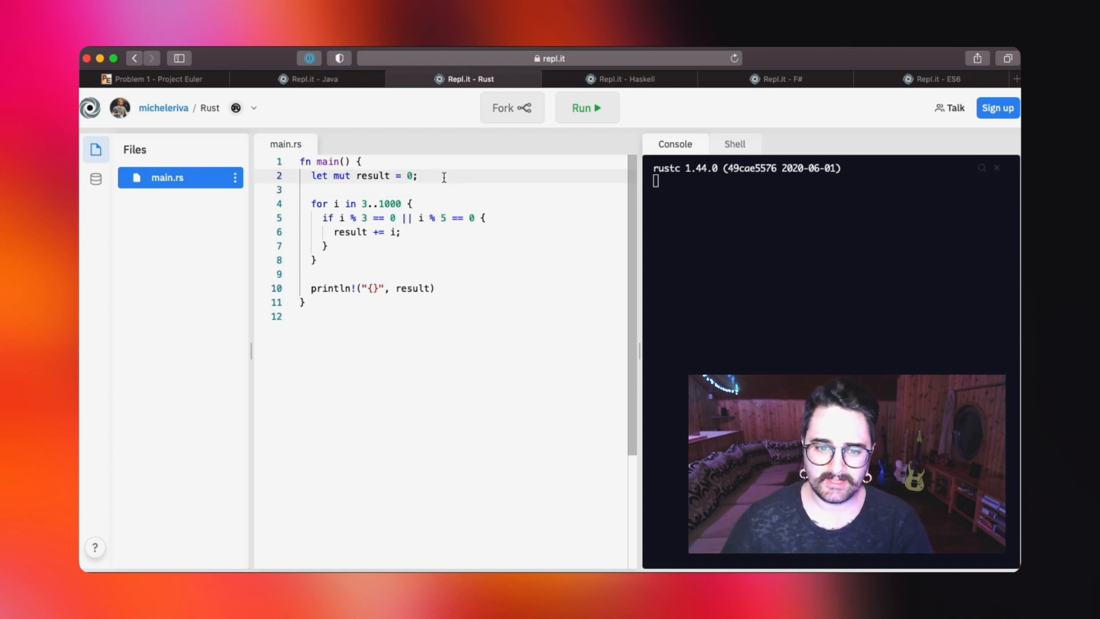
pyautogui.doubleClick(373, 175)
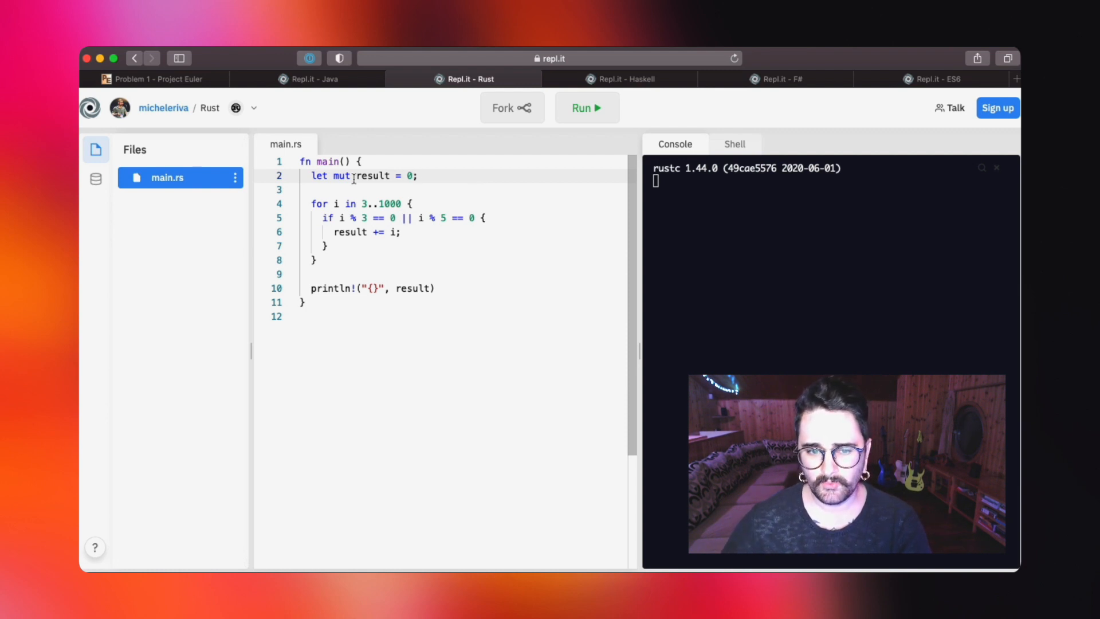
pyautogui.doubleClick(342, 175)
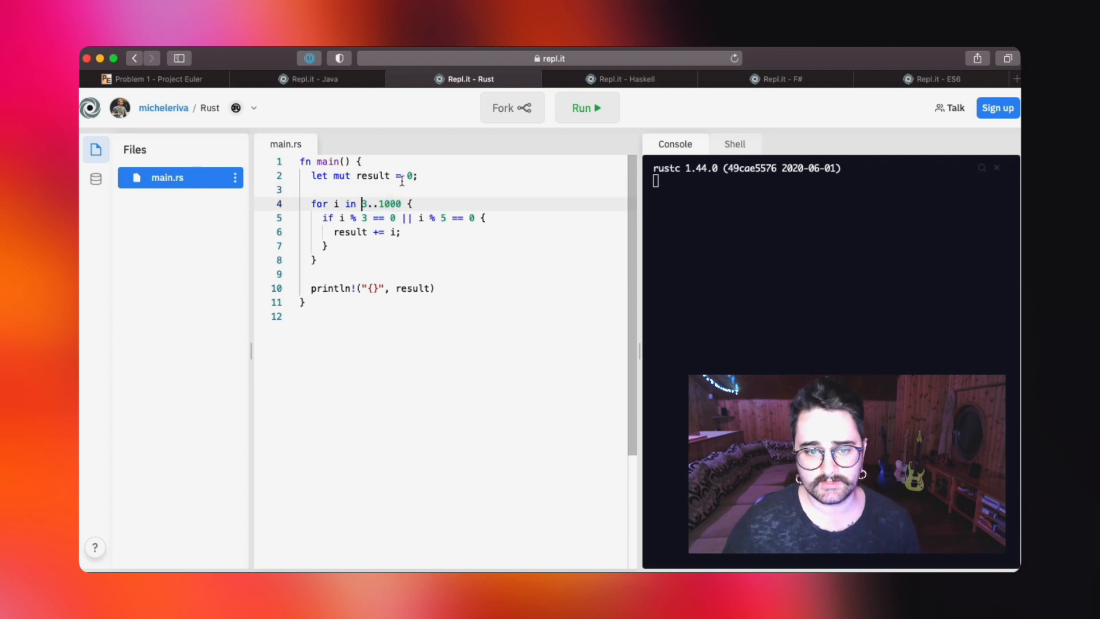
pyautogui.moveTo(470, 204)
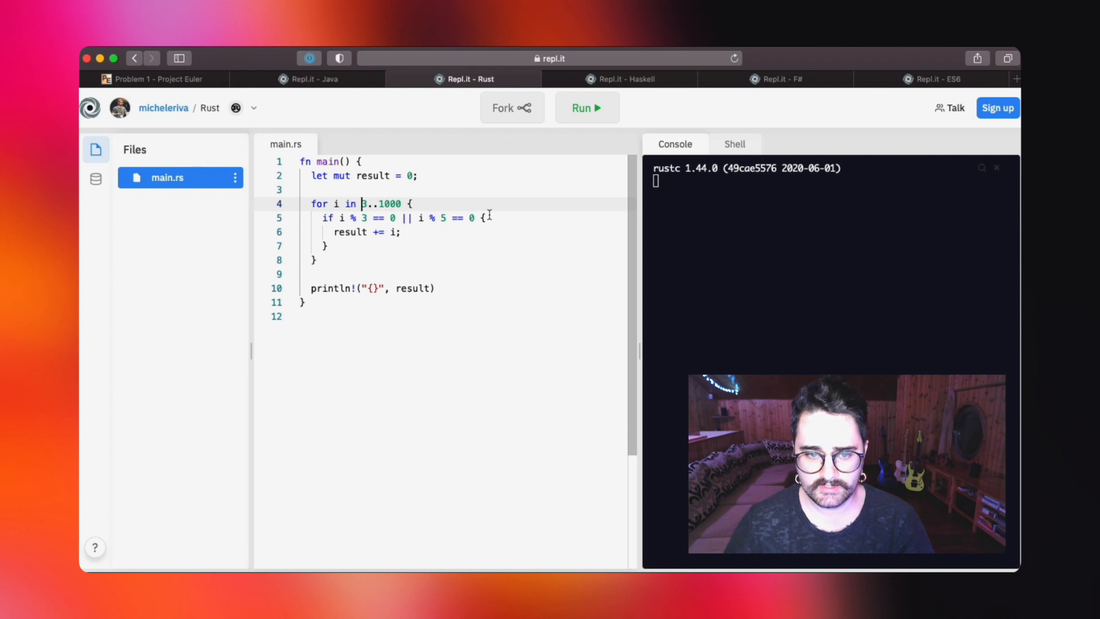
# Step: Compile and run main.rs with rustc, printing 233168
pyautogui.click(586, 108)
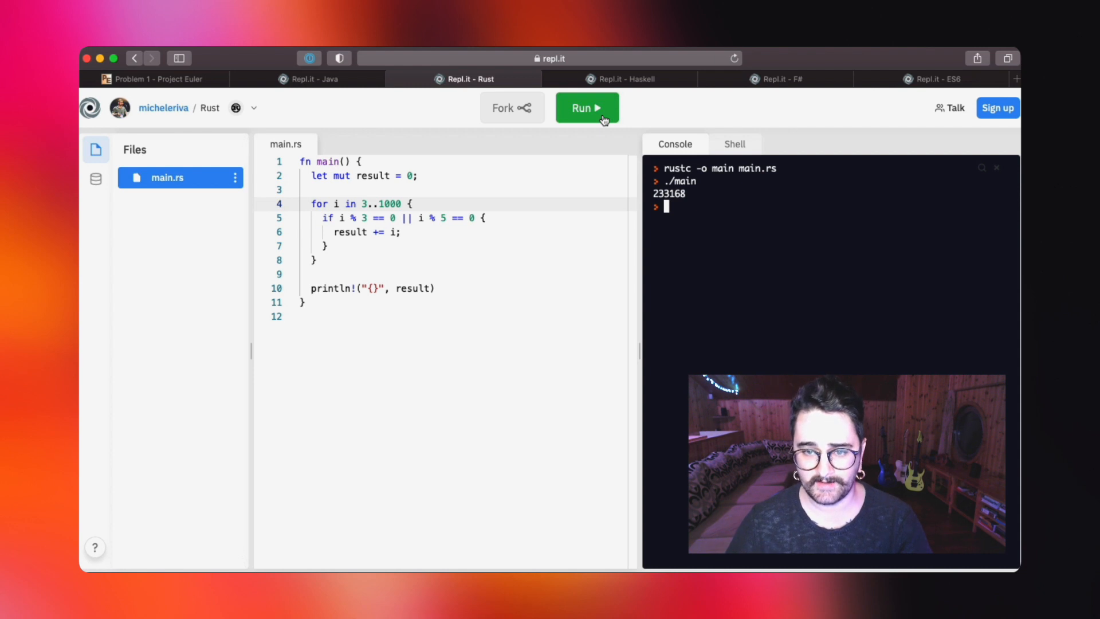
pyautogui.click(587, 108)
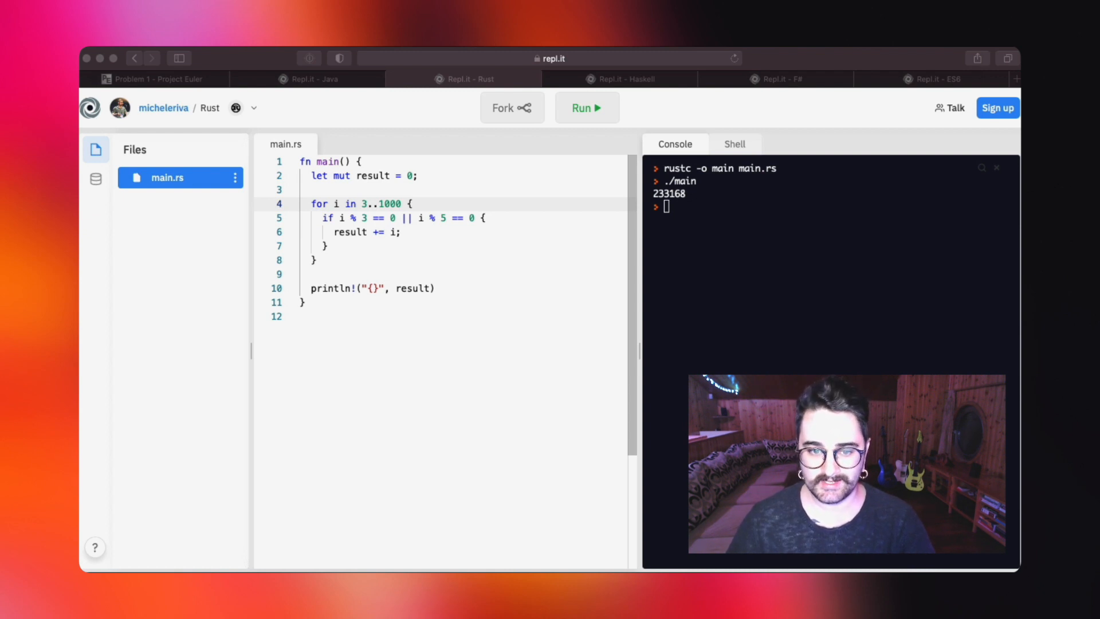
pyautogui.moveTo(367, 279)
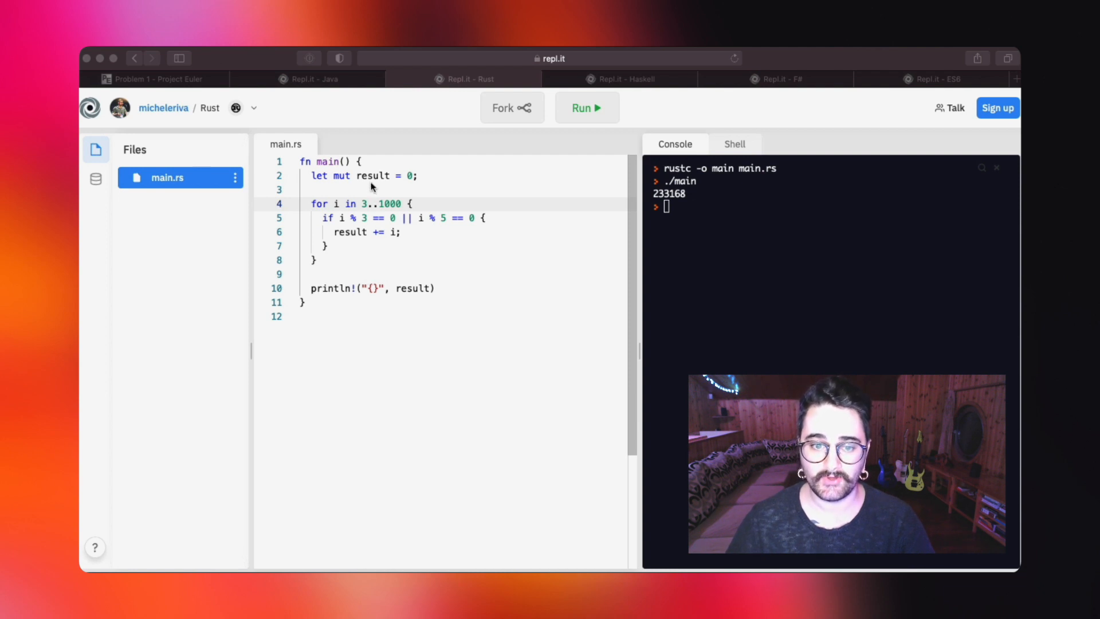
pyautogui.moveTo(611, 89)
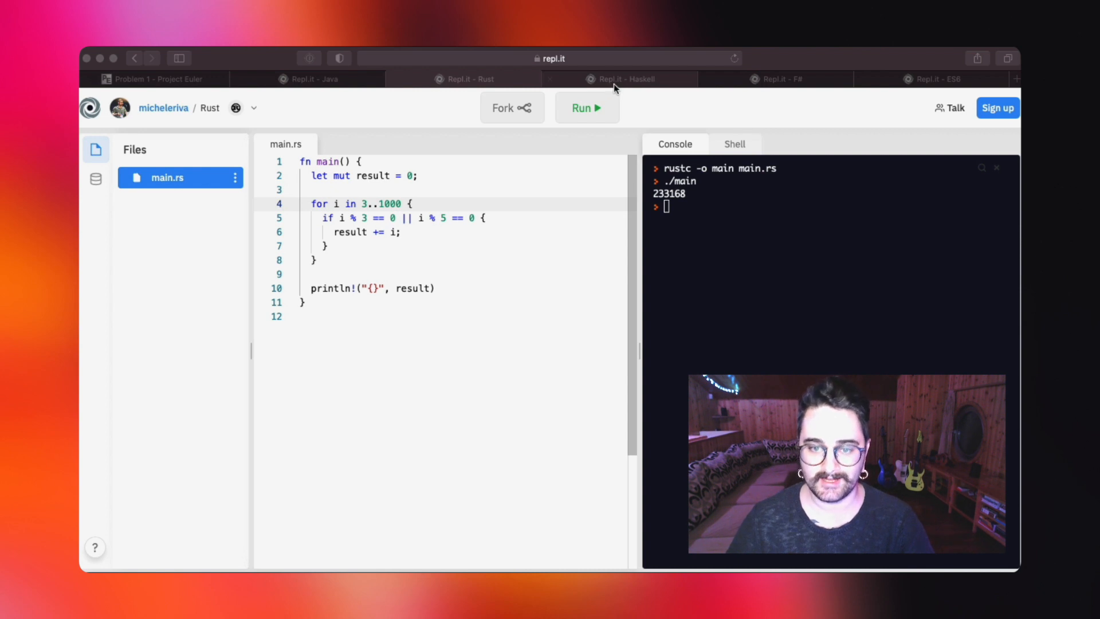
# Step: Switch to the Haskell tab and highlight the solution name, union function and multiples-of-3 list in main.hs
pyautogui.click(620, 79)
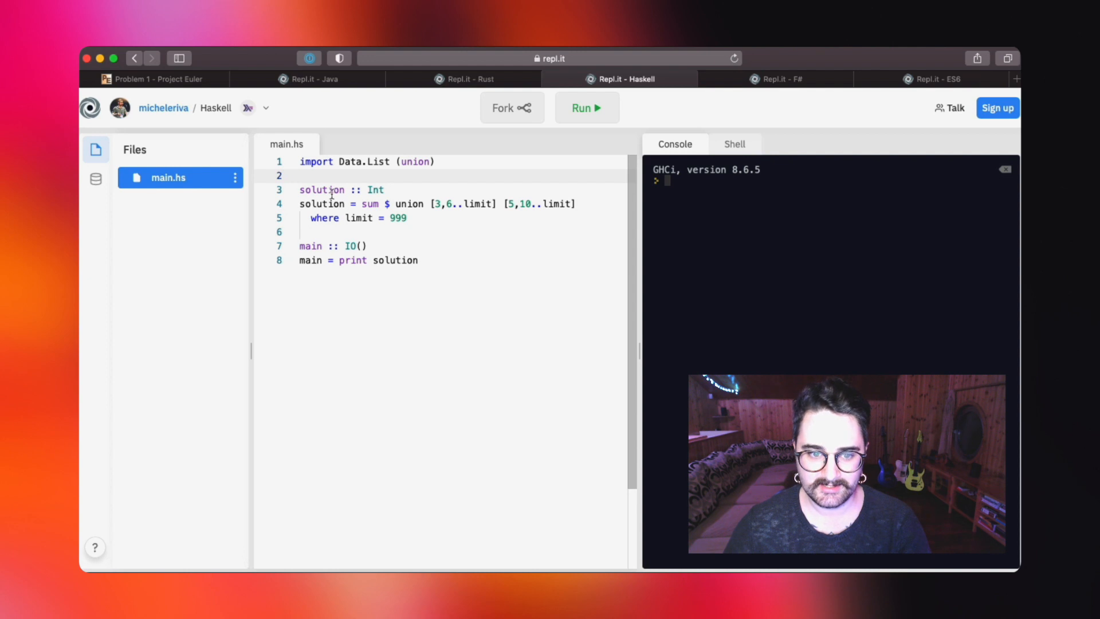
pyautogui.doubleClick(321, 189)
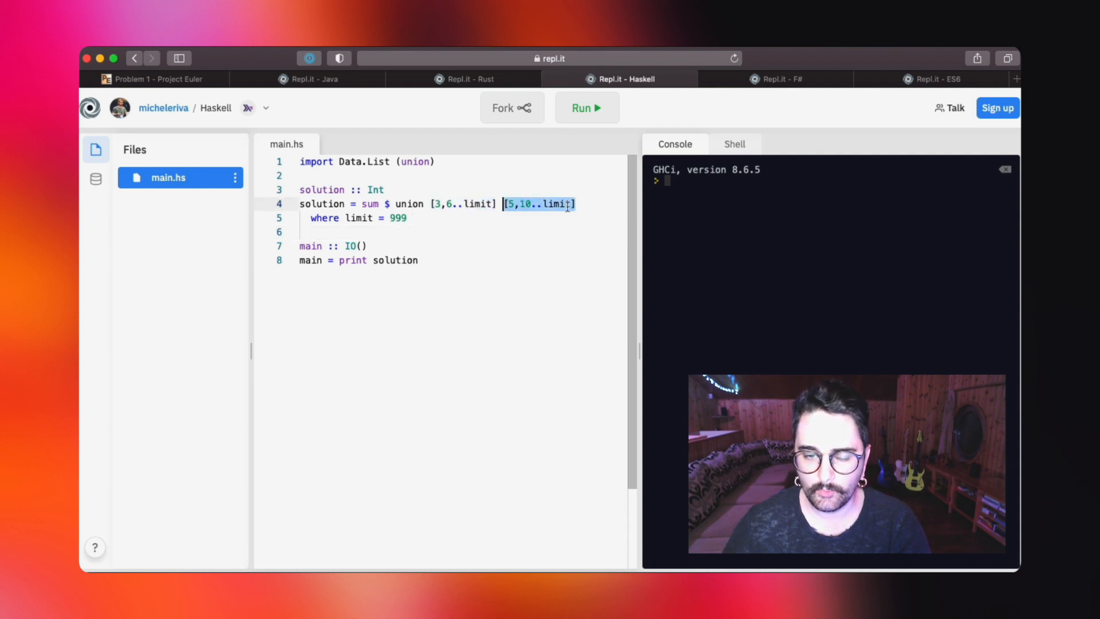
pyautogui.click(419, 204)
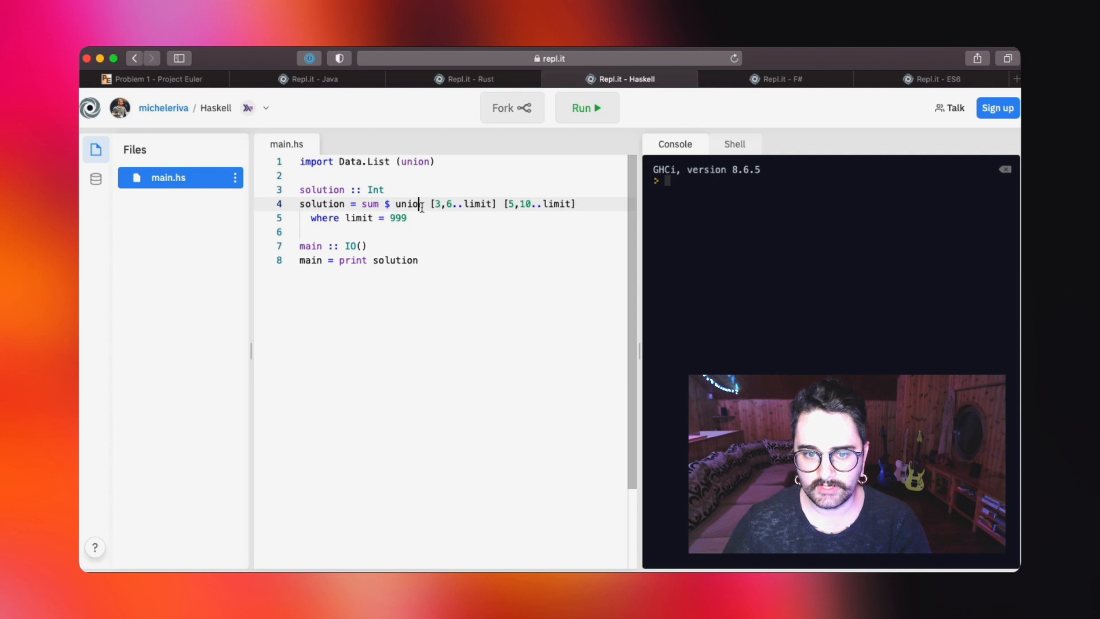
pyautogui.doubleClick(409, 204)
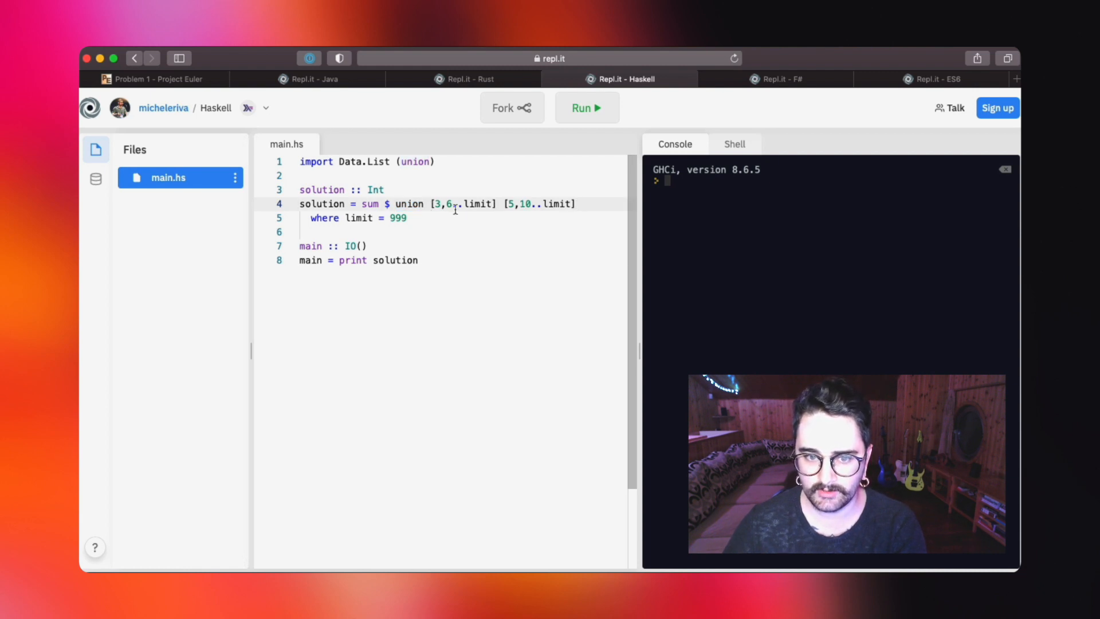
pyautogui.moveTo(433, 204); pyautogui.dragTo(578, 204)
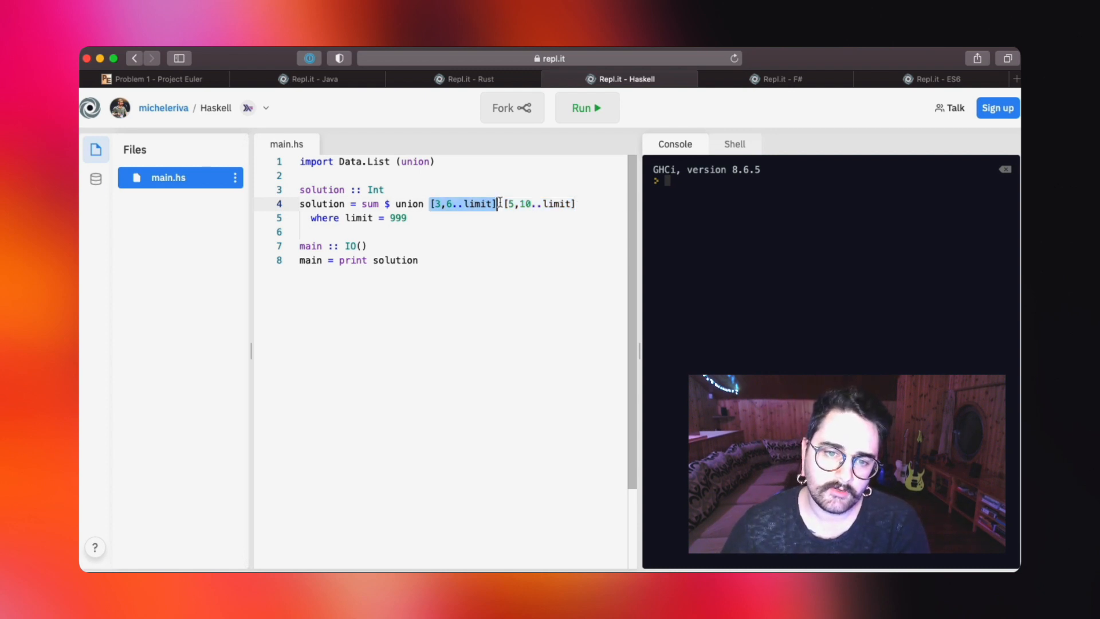
pyautogui.click(536, 204)
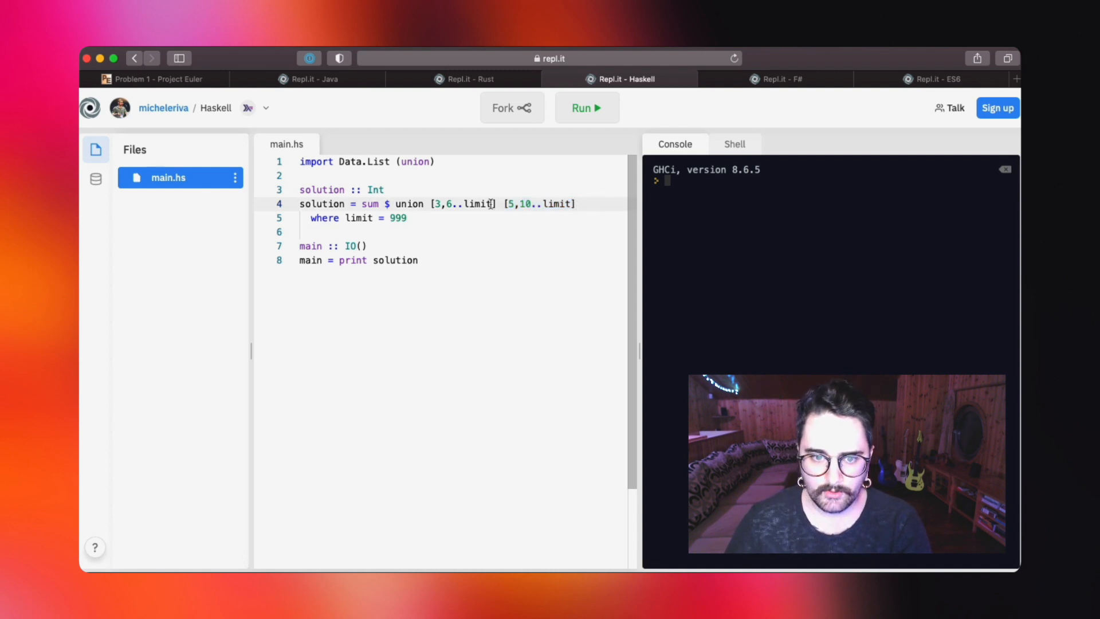
pyautogui.moveTo(429, 204); pyautogui.dragTo(575, 204)
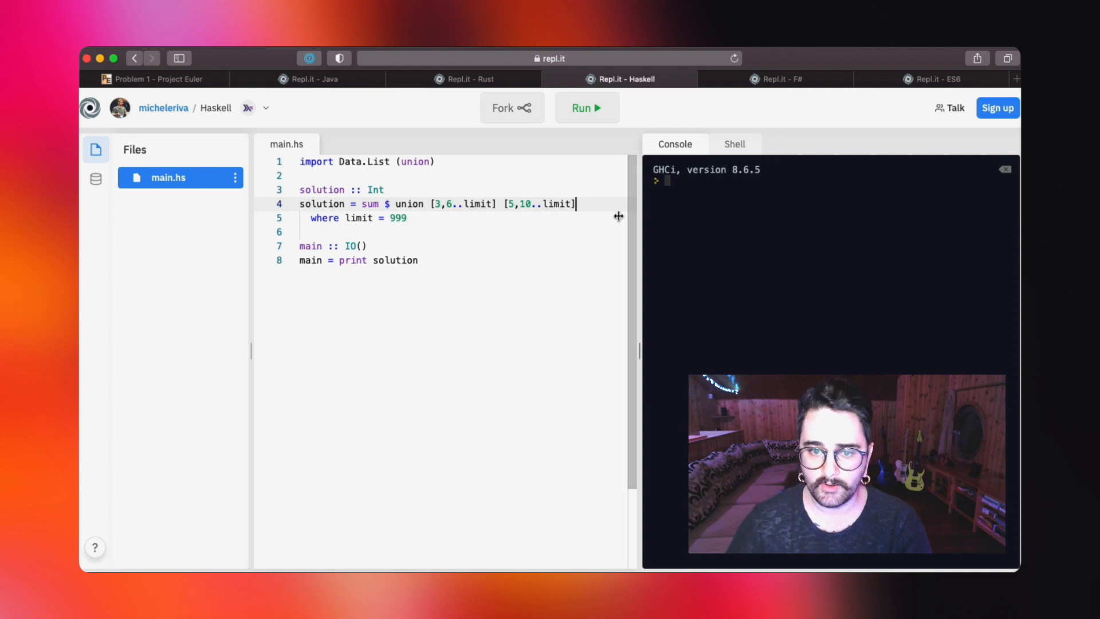
pyautogui.doubleClick(408, 204)
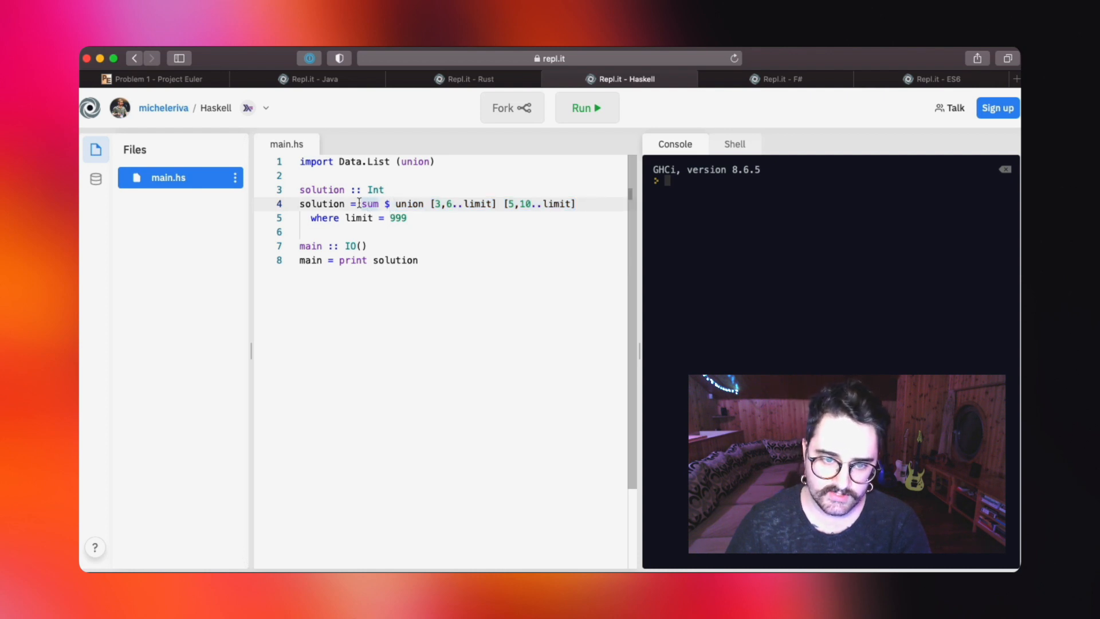
pyautogui.doubleClick(368, 204)
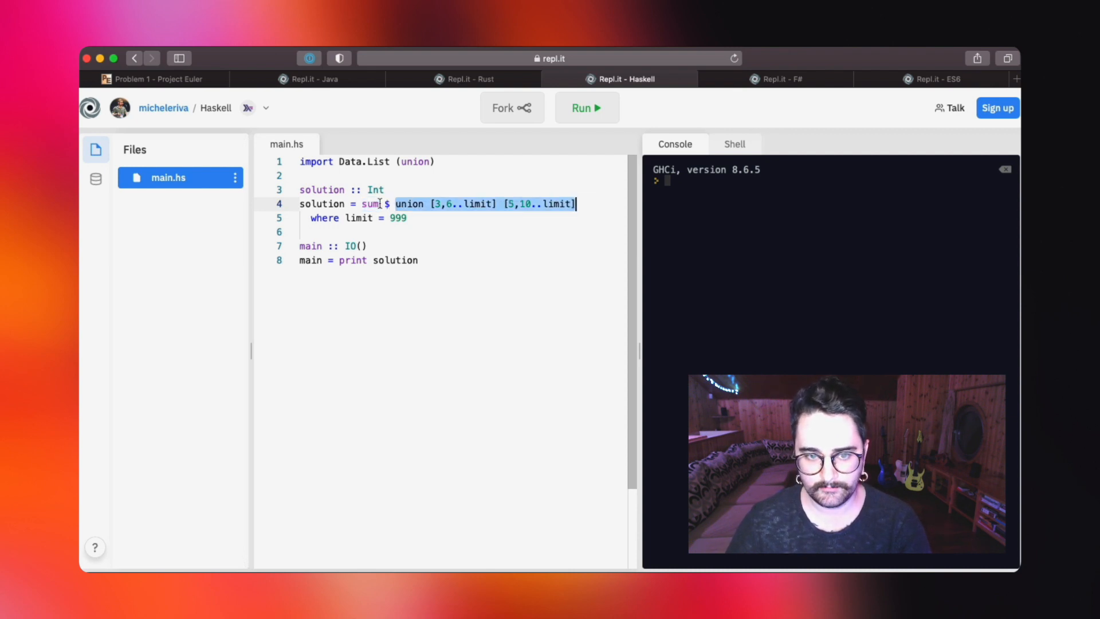
pyautogui.doubleClick(370, 204)
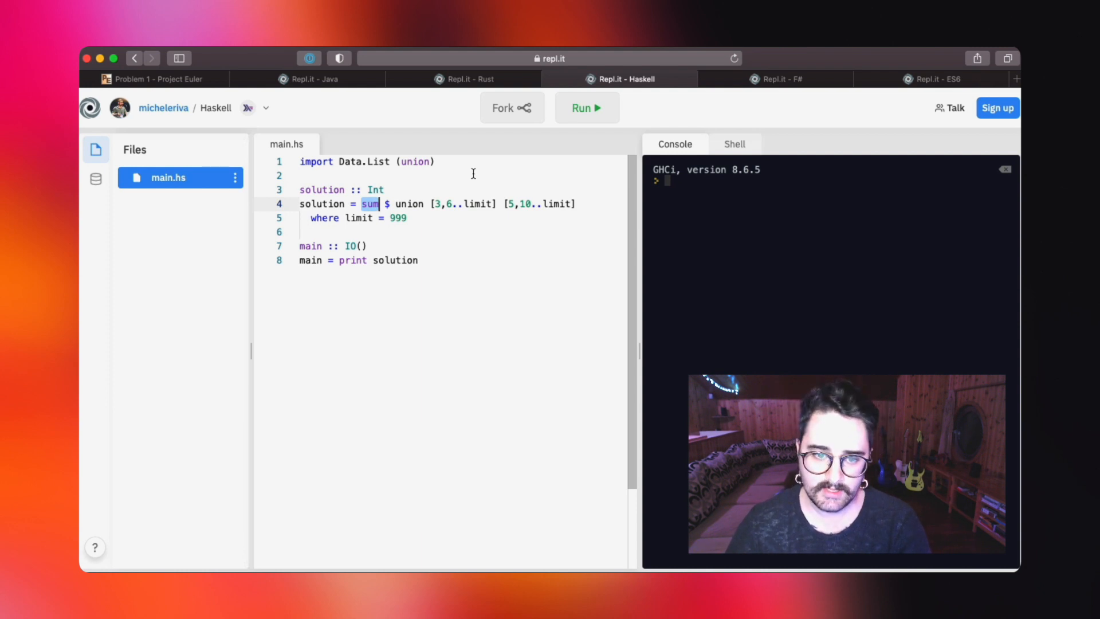
pyautogui.moveTo(299, 245); pyautogui.dragTo(418, 260)
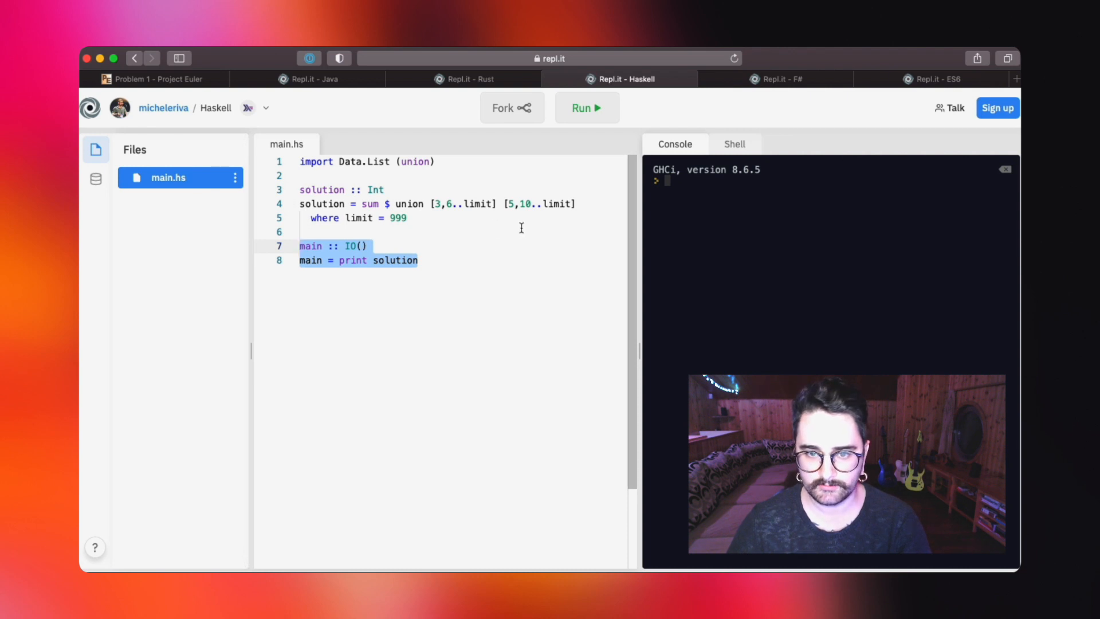
# Step: Run main.hs to print 233168, then bring up the F# solution tab
pyautogui.click(586, 107)
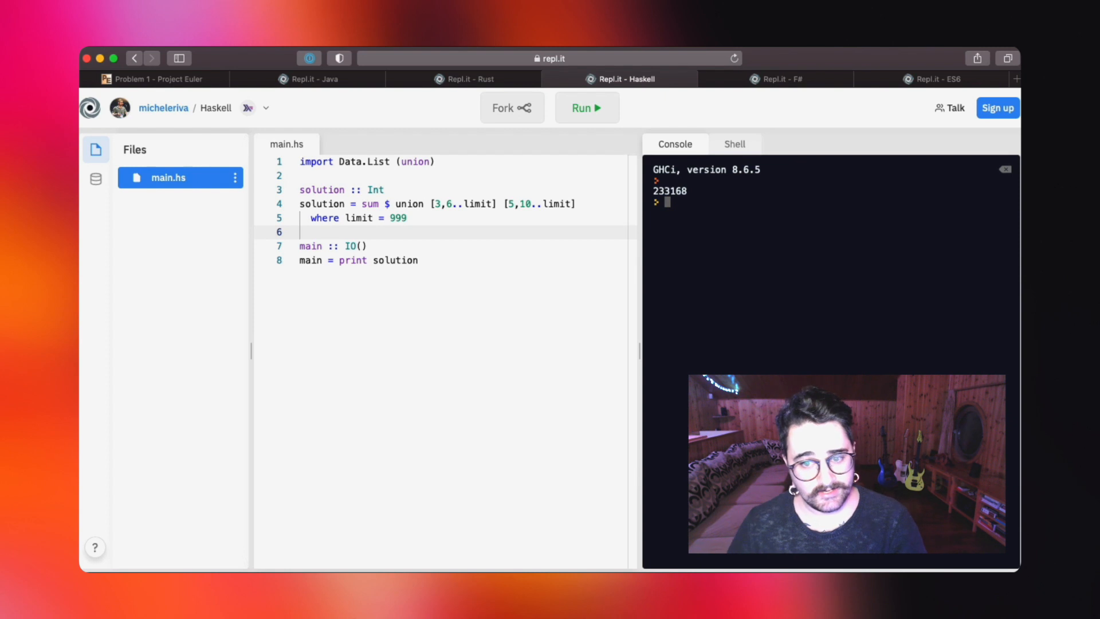
pyautogui.moveTo(829, 99)
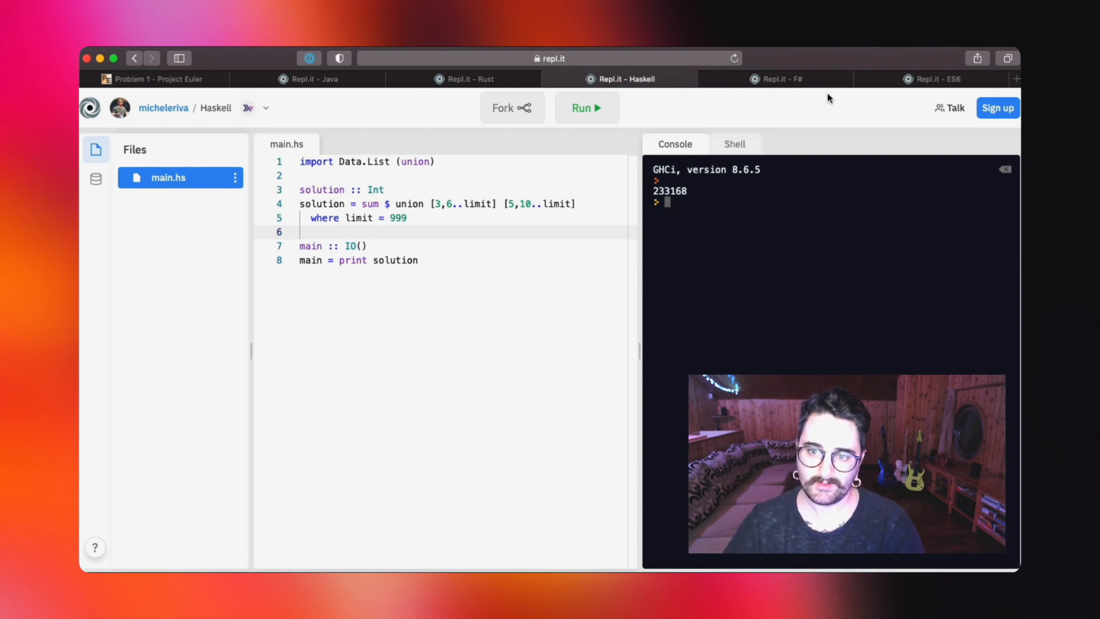
pyautogui.moveTo(784, 87)
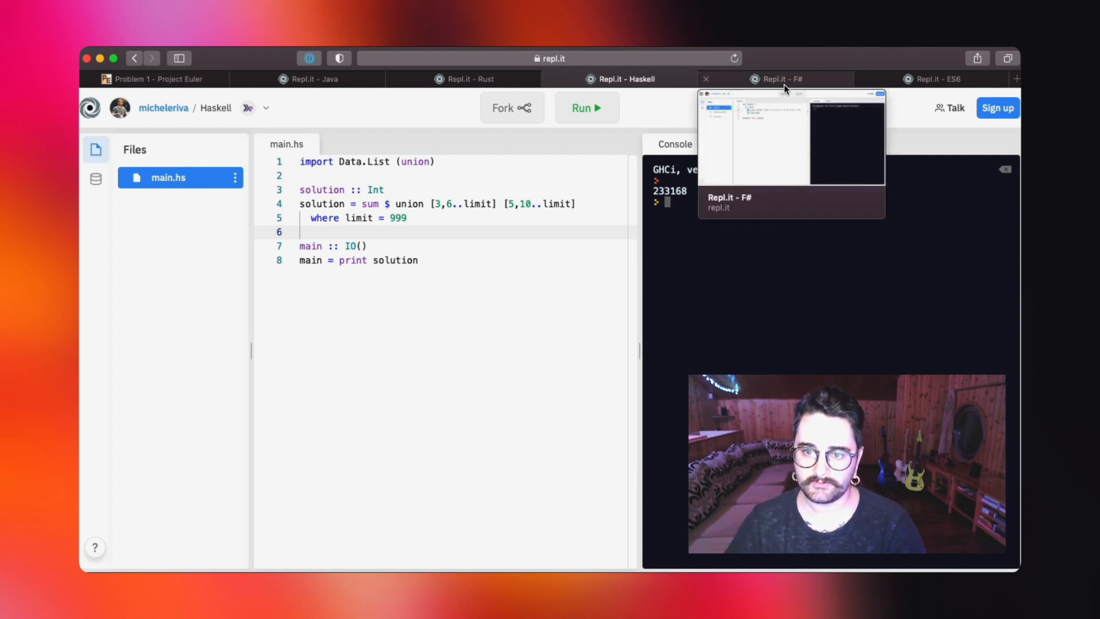
pyautogui.click(780, 79)
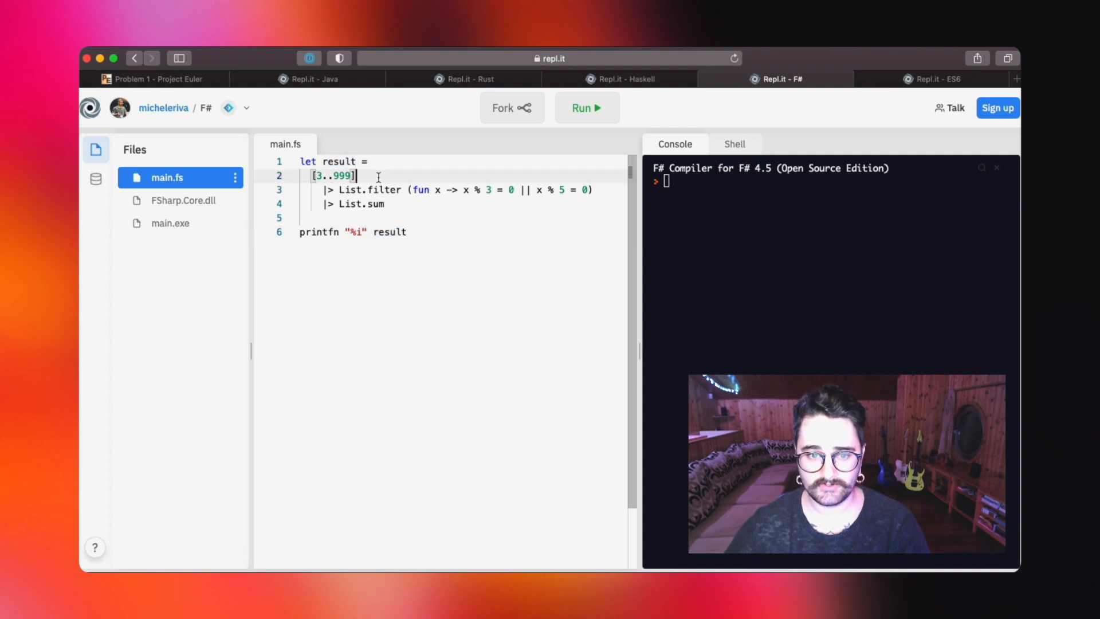
pyautogui.click(468, 79)
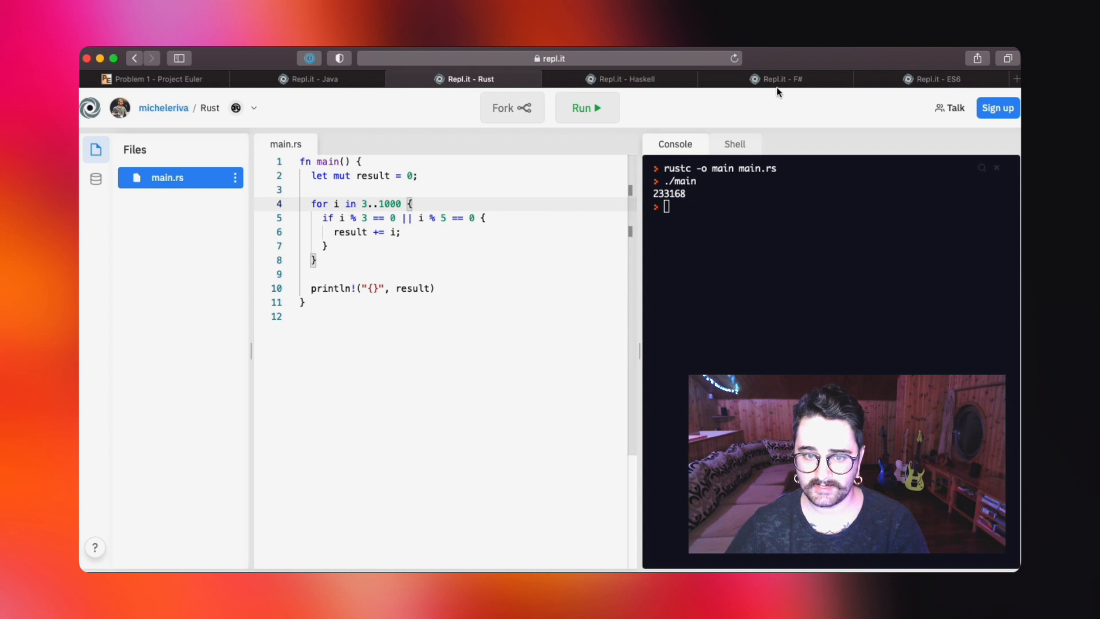
pyautogui.click(774, 80)
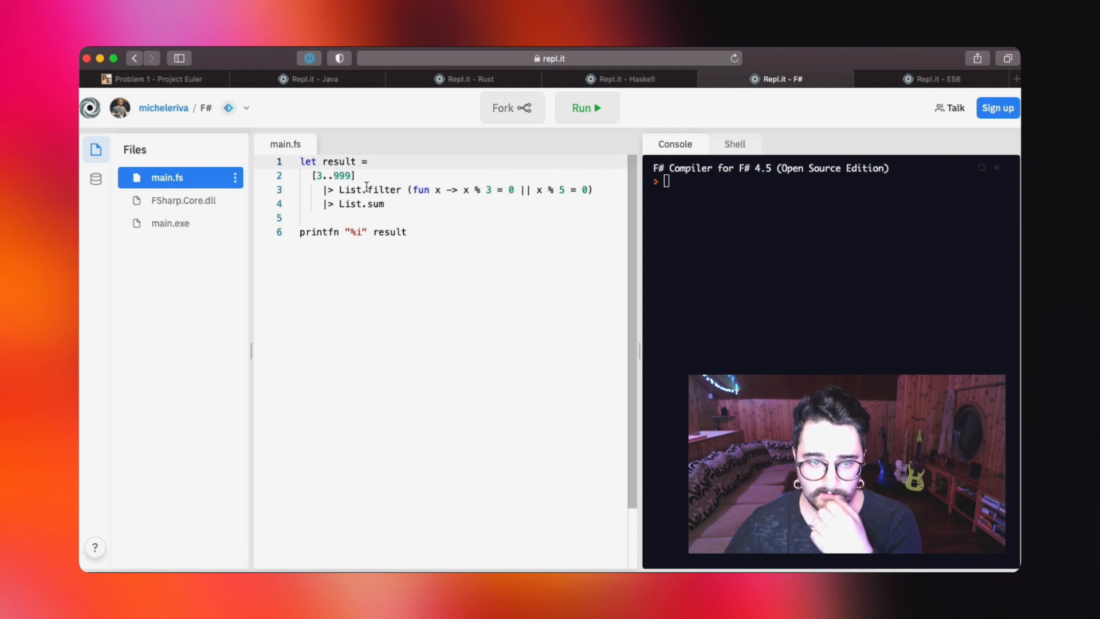
pyautogui.doubleClick(334, 175)
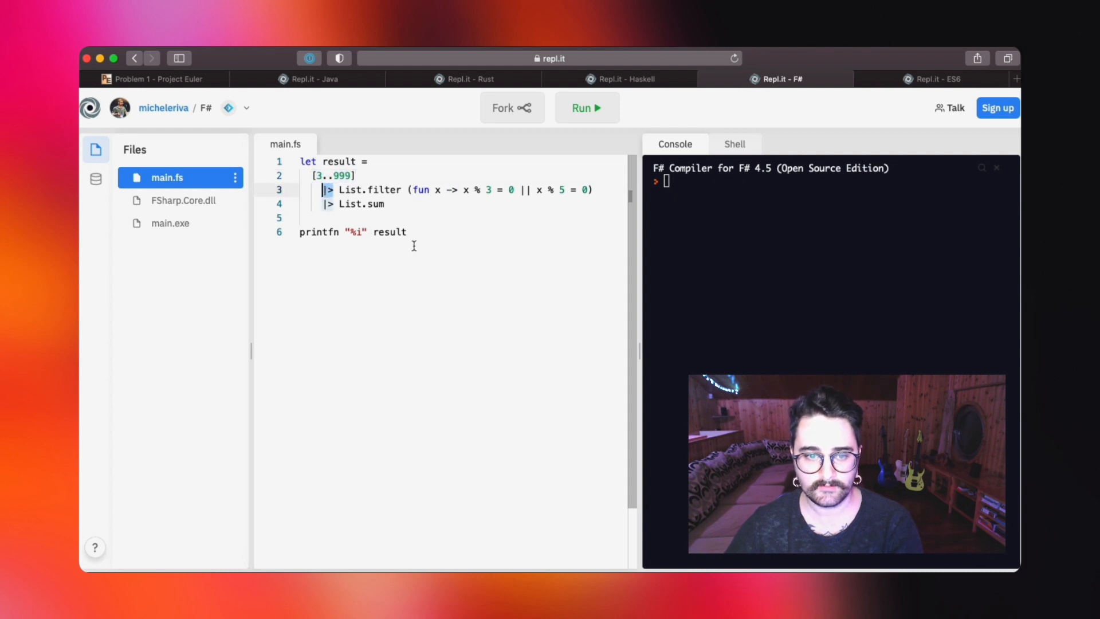
pyautogui.moveTo(424, 248)
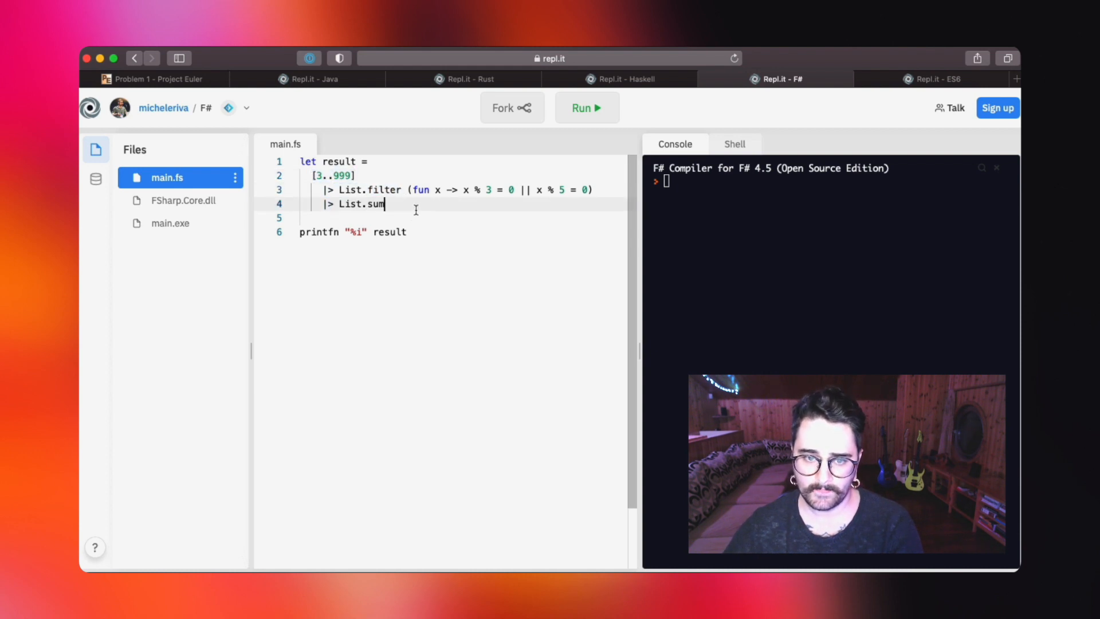
pyautogui.moveTo(410, 189); pyautogui.dragTo(593, 189)
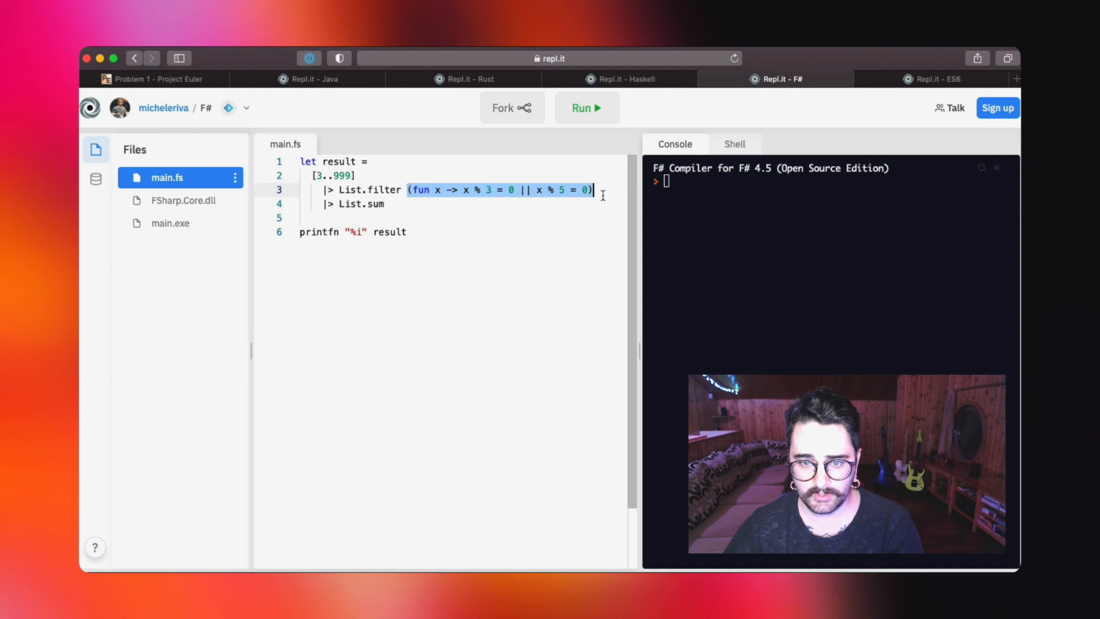
pyautogui.moveTo(519, 221)
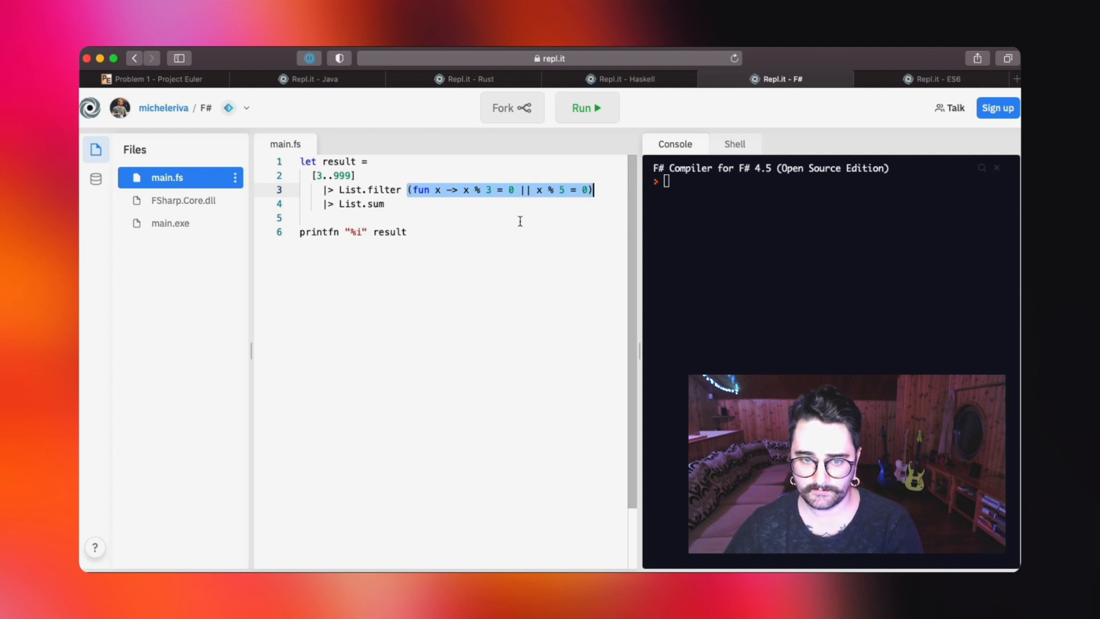
pyautogui.click(463, 79)
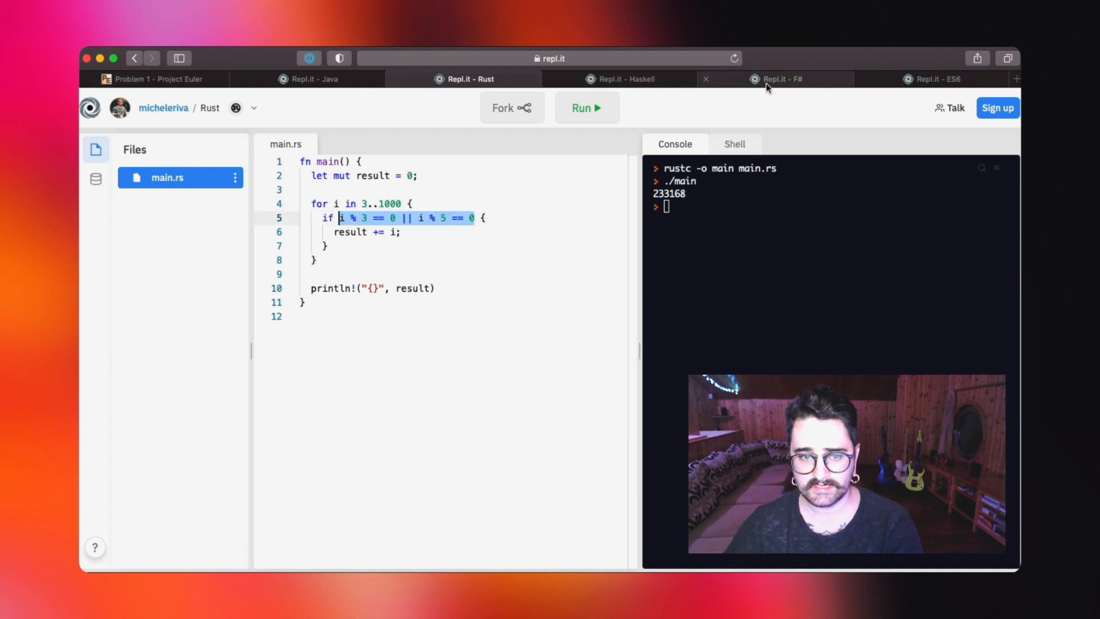
pyautogui.click(776, 79)
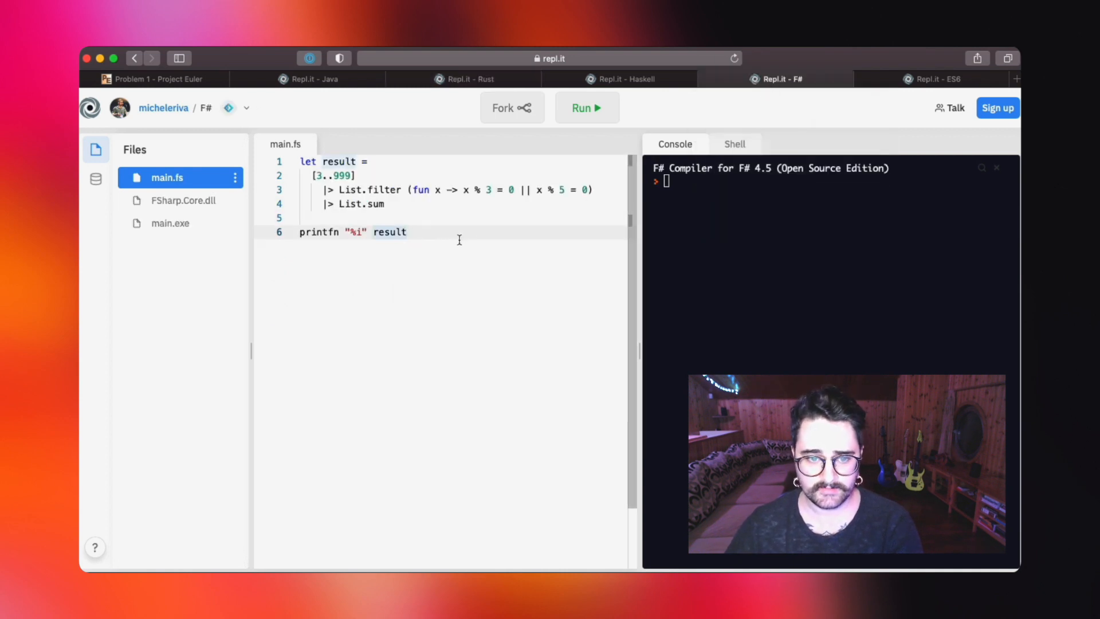
pyautogui.doubleClick(328, 175)
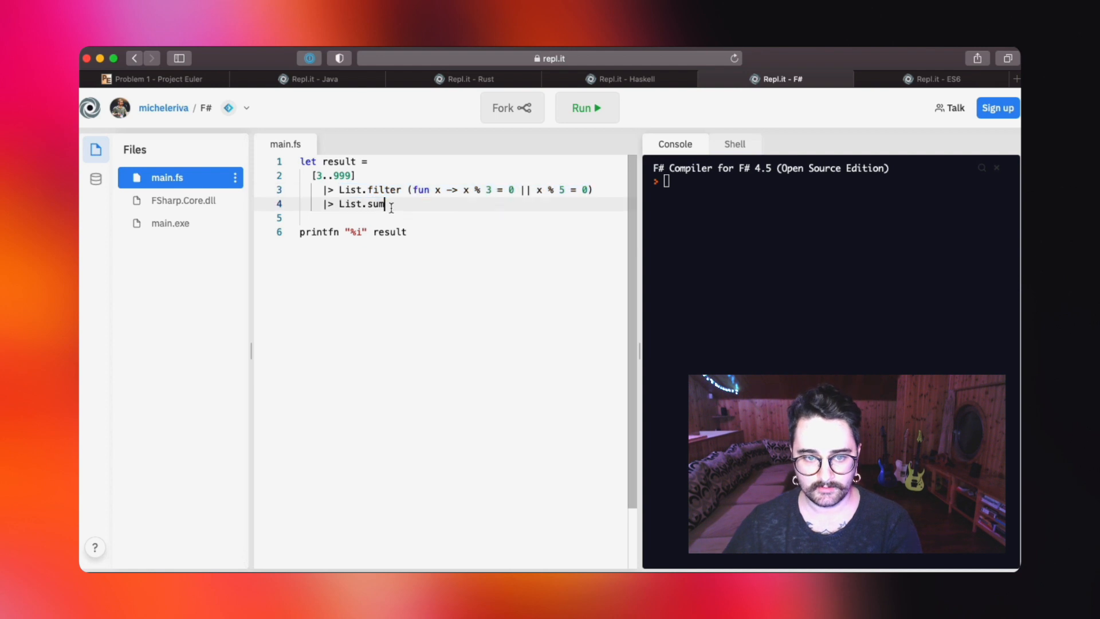
pyautogui.doubleClick(361, 204)
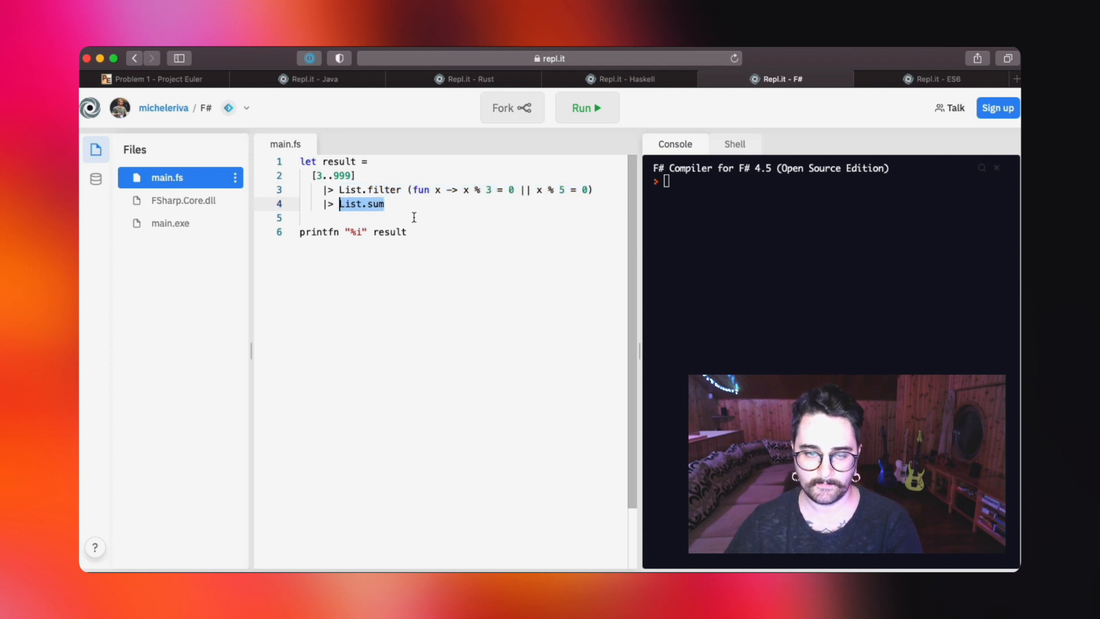
pyautogui.click(619, 79)
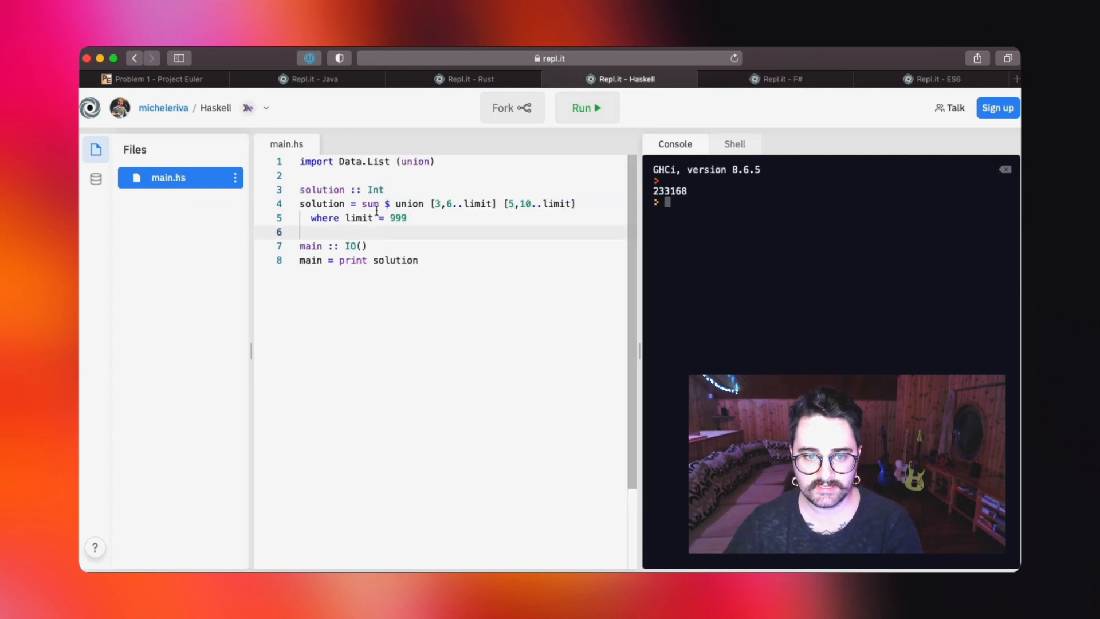
pyautogui.doubleClick(369, 204)
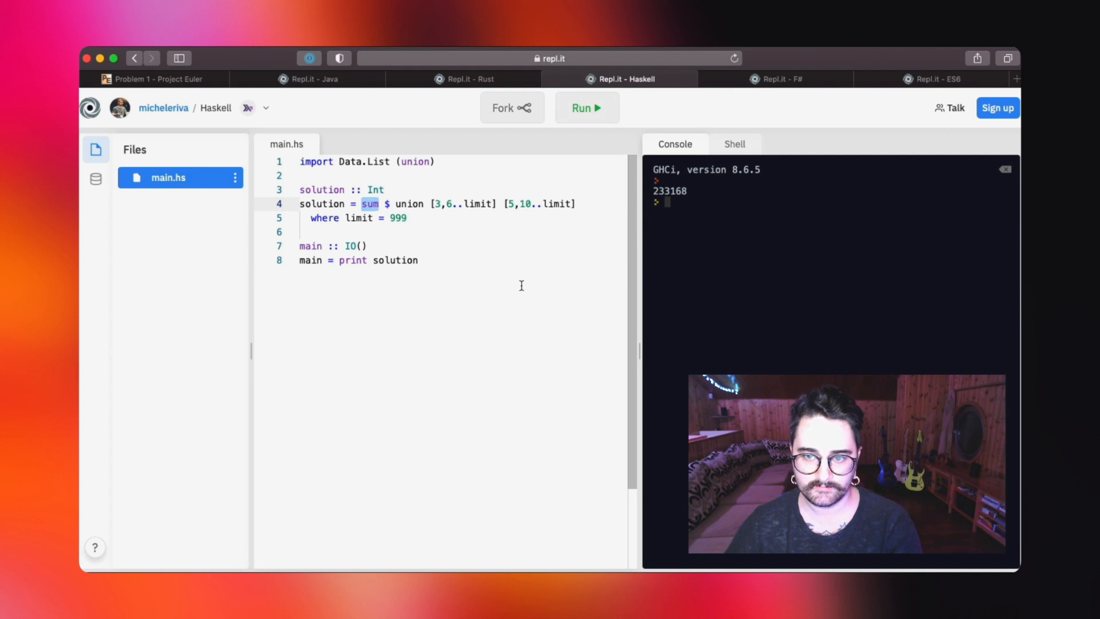
pyautogui.click(775, 79)
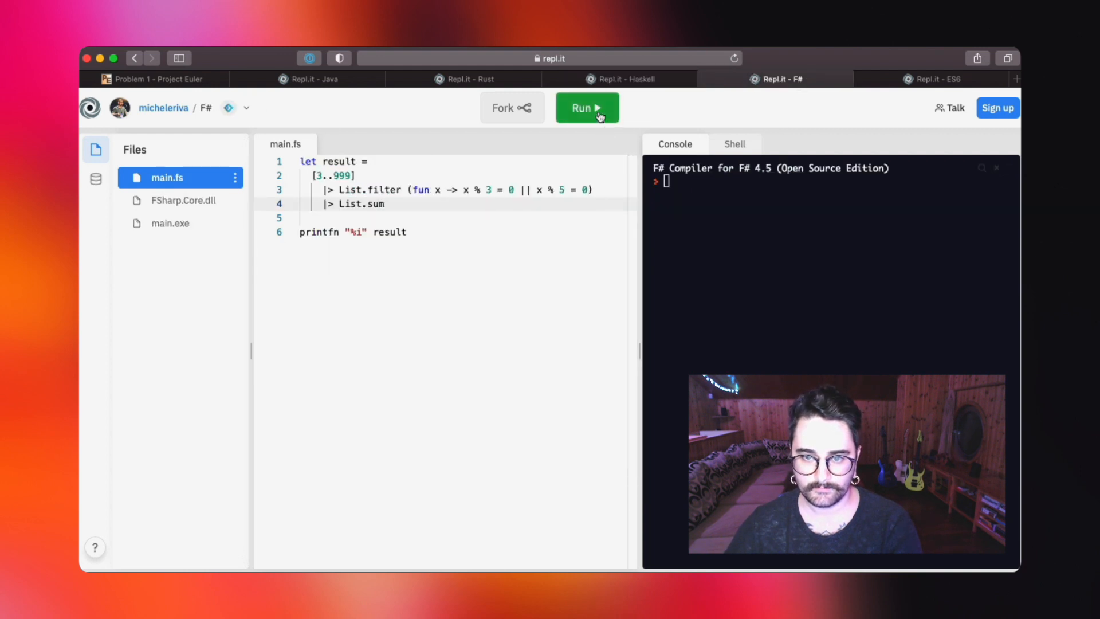
# Step: Compile and run the F# program, printing 233168
pyautogui.click(586, 108)
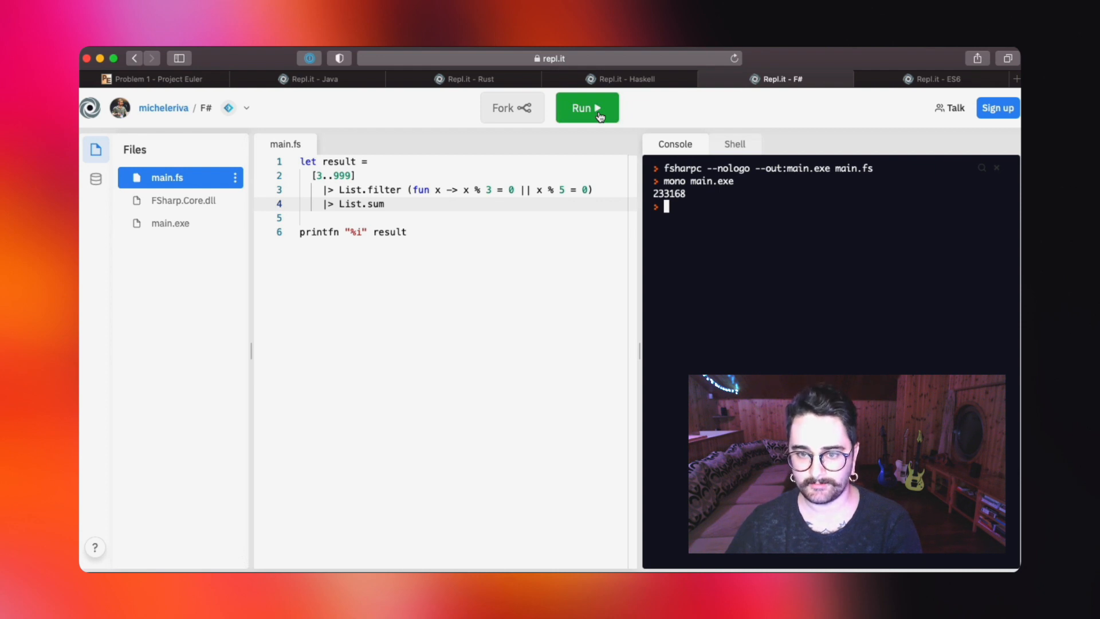
pyautogui.click(586, 108)
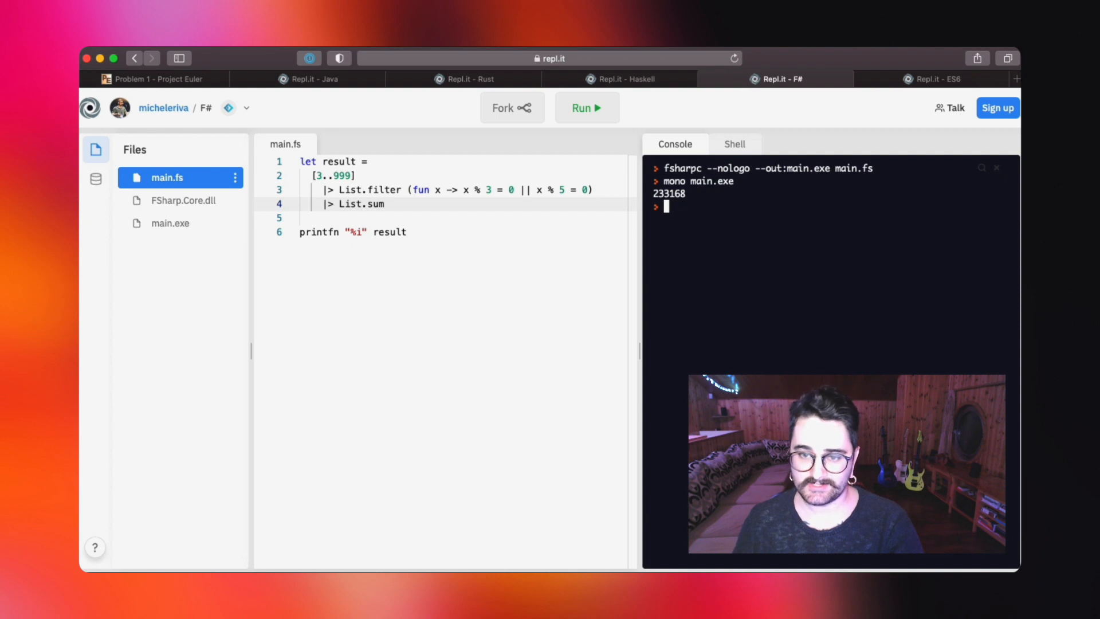
# Step: Bring up the ES6 tab, comparing with F#, and highlight the 999 array length
pyautogui.click(935, 80)
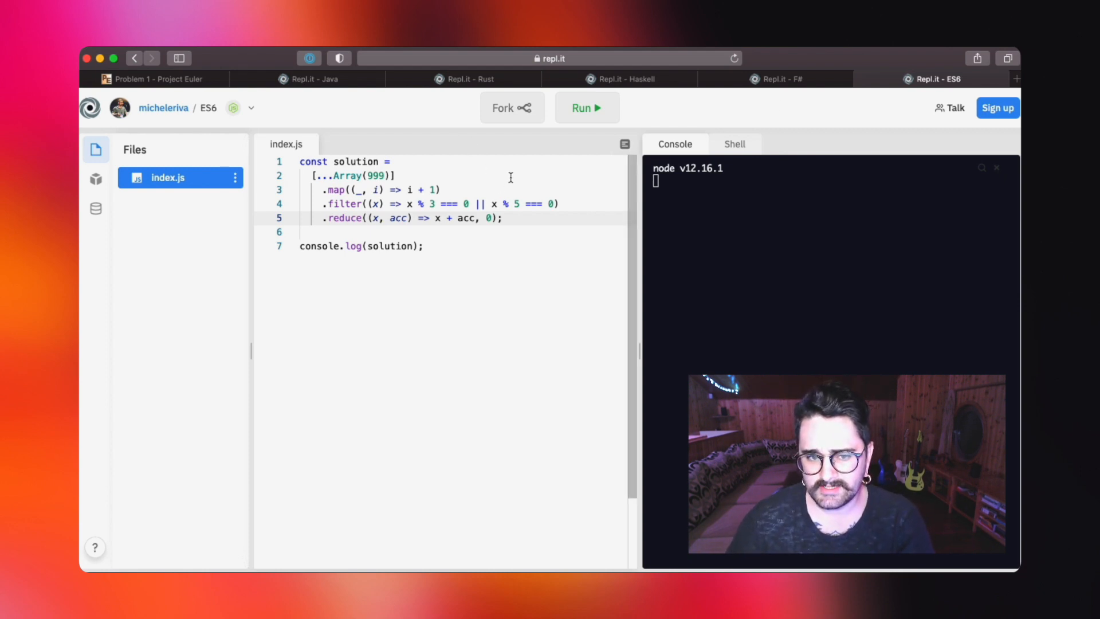
pyautogui.click(776, 79)
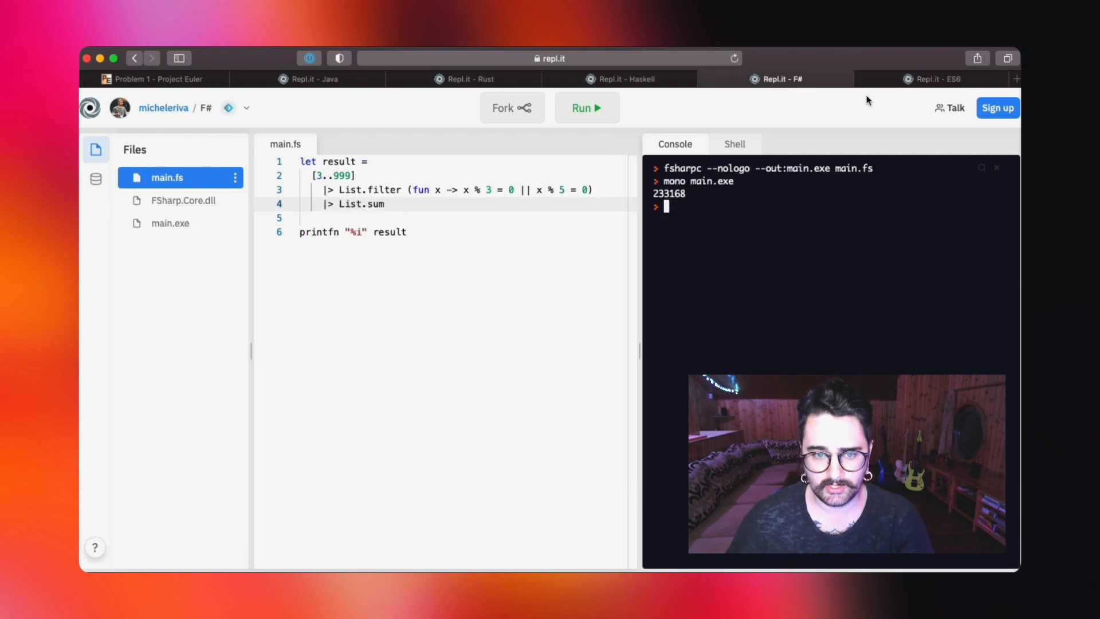
pyautogui.click(933, 79)
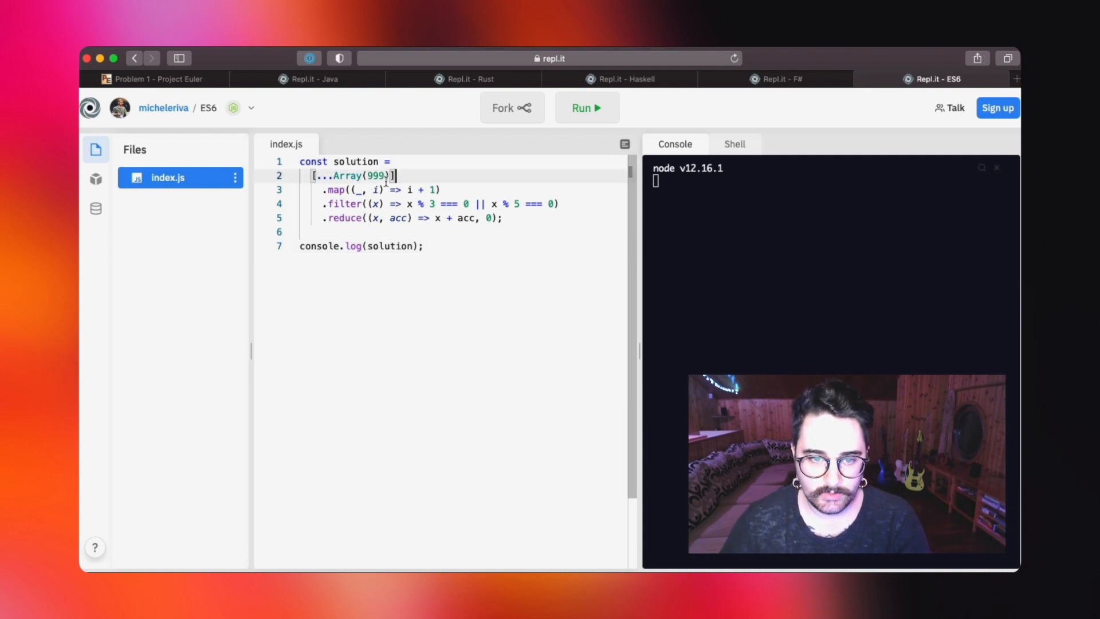
pyautogui.doubleClick(354, 175)
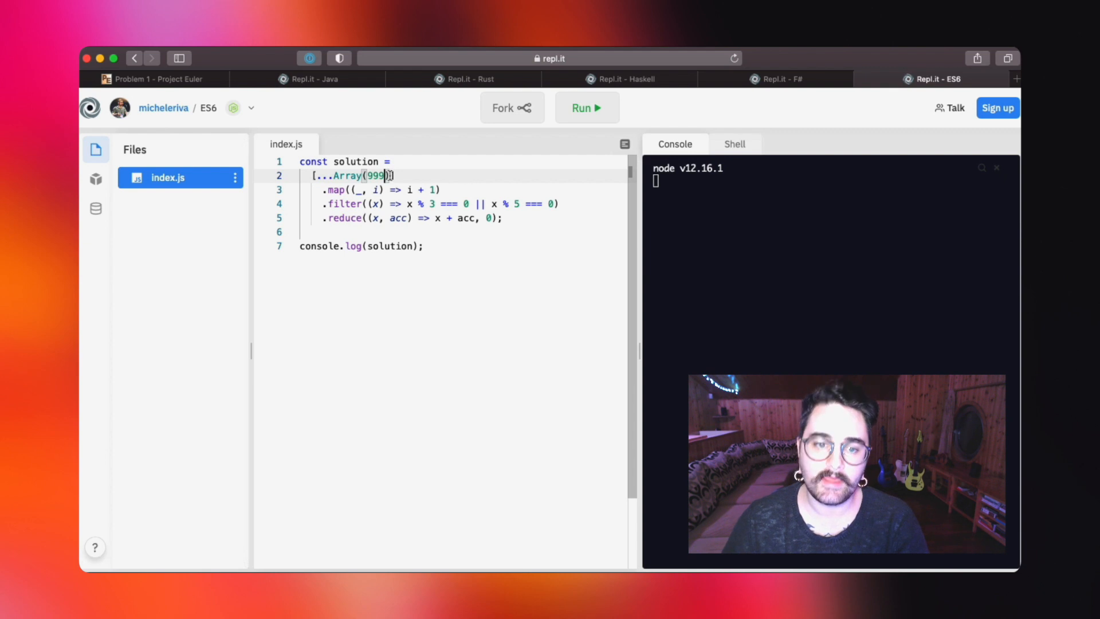
pyautogui.doubleClick(375, 175)
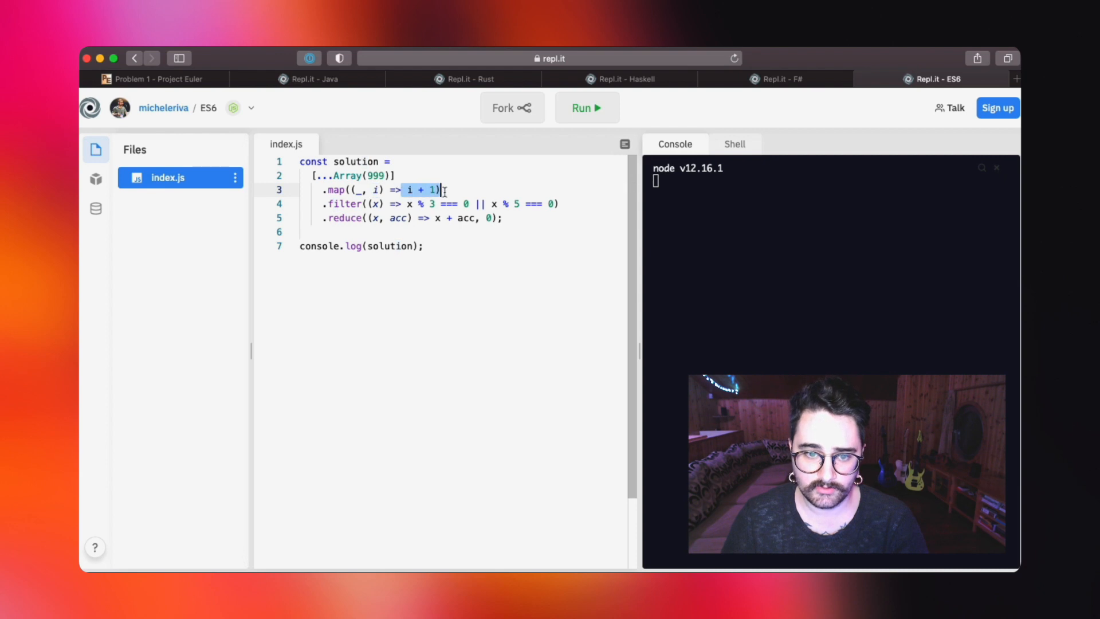
pyautogui.click(480, 247)
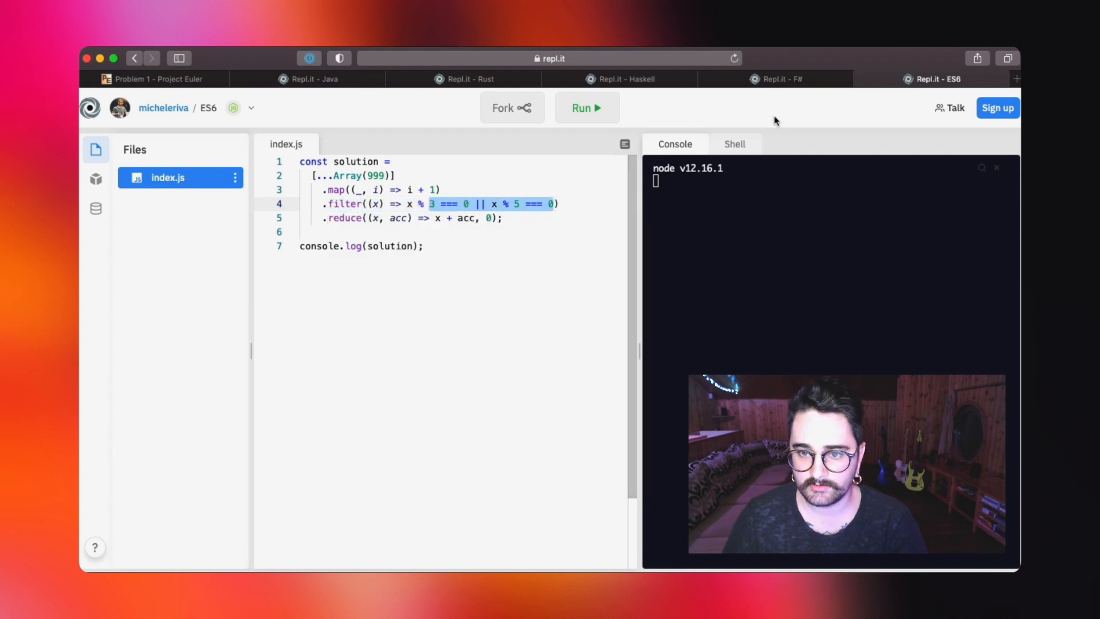
# Step: Compare again with F#, then highlight the reducer's x parameter and the solution logging line
pyautogui.click(775, 79)
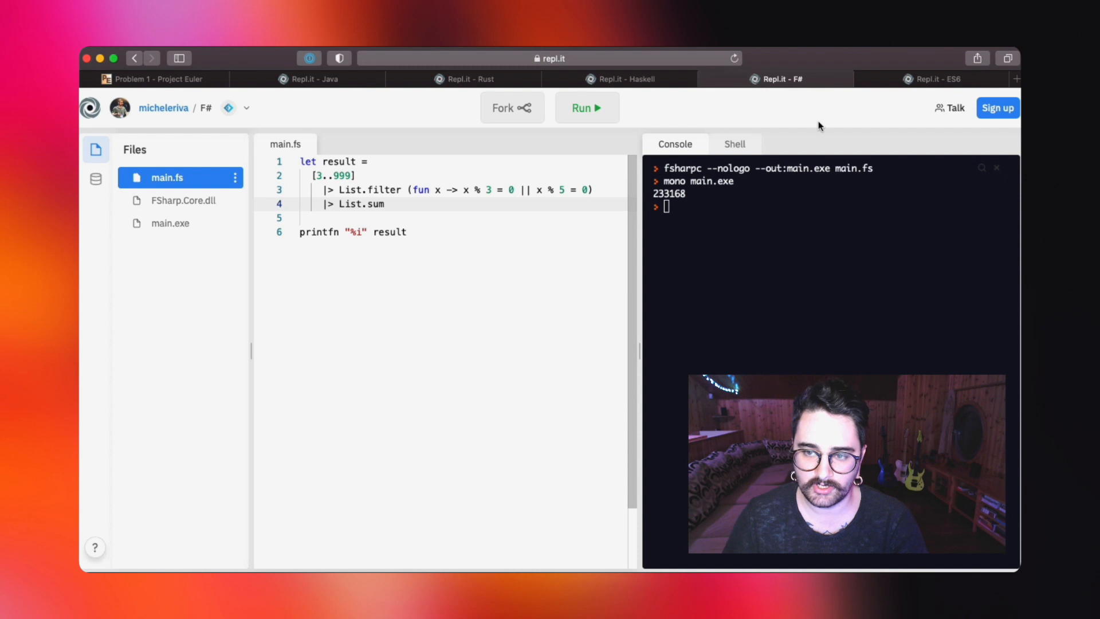
pyautogui.click(930, 79)
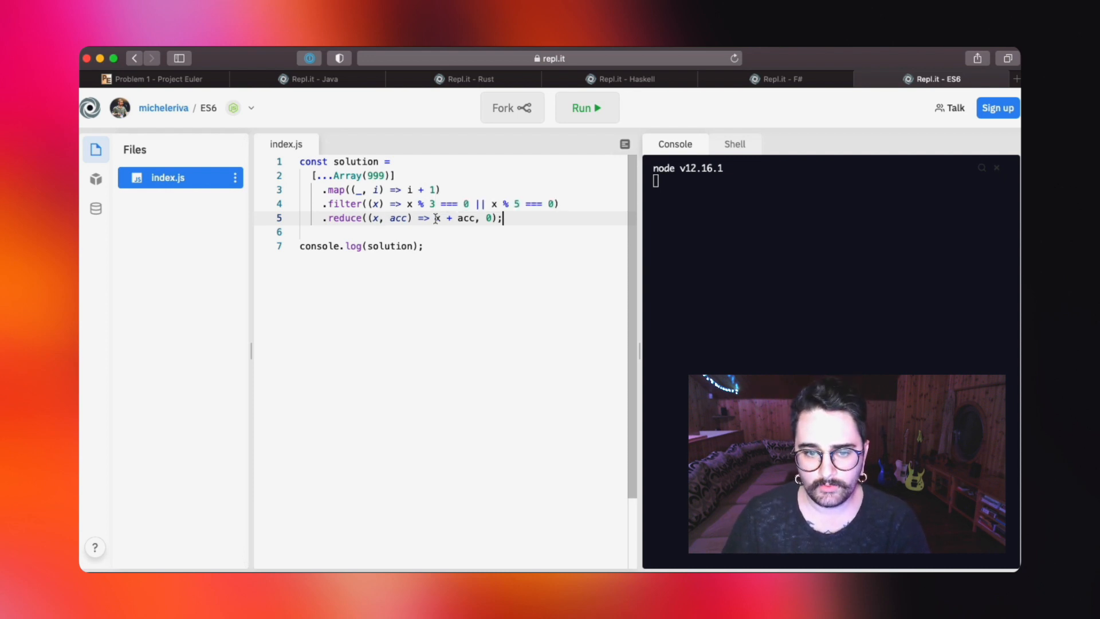
pyautogui.doubleClick(467, 218)
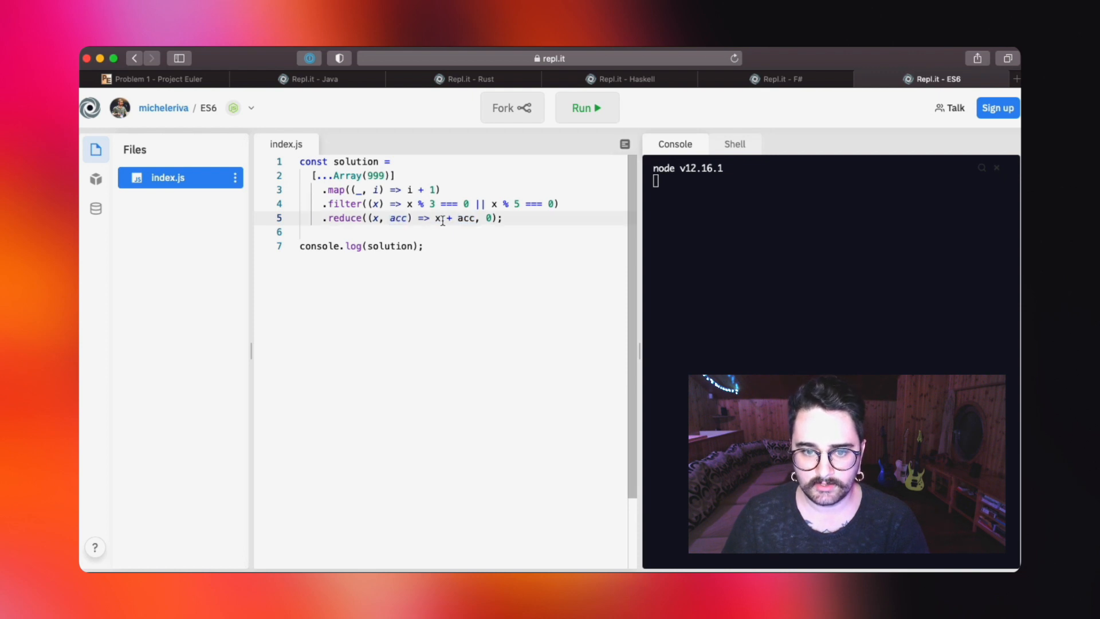
pyautogui.doubleClick(436, 218)
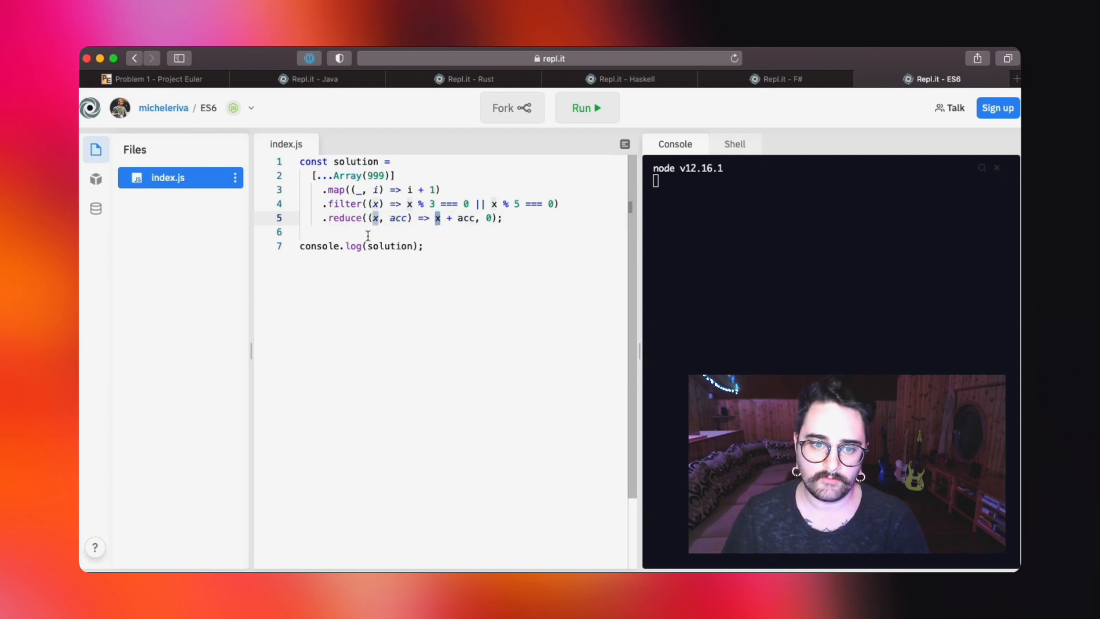
pyautogui.doubleClick(465, 218)
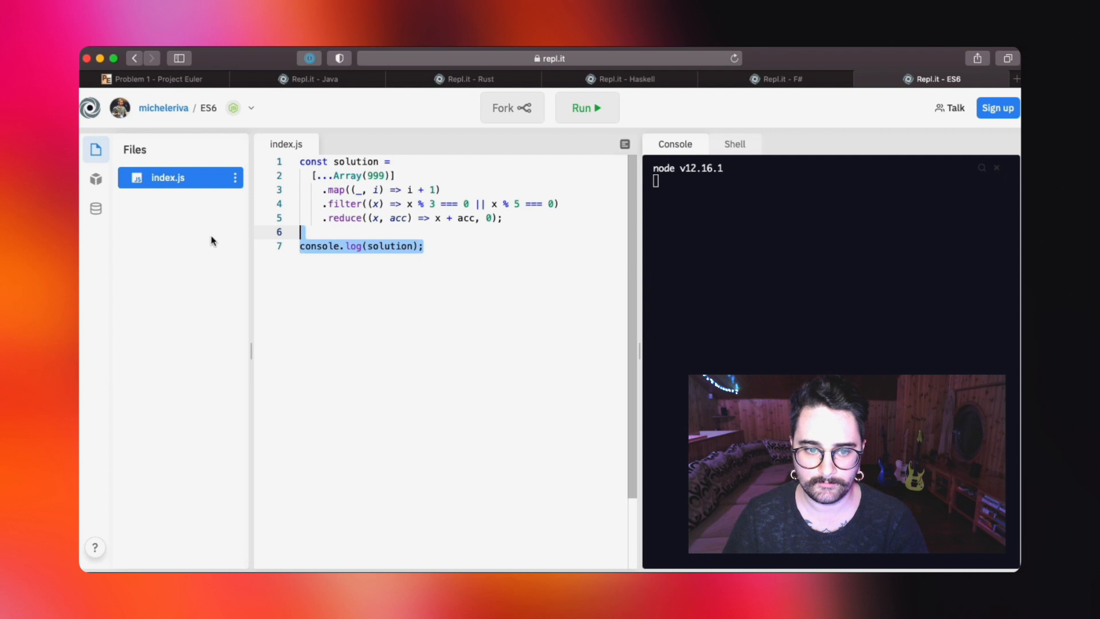
# Step: Run the ES6 map/filter/reduce program so the console prints 233168
pyautogui.click(587, 108)
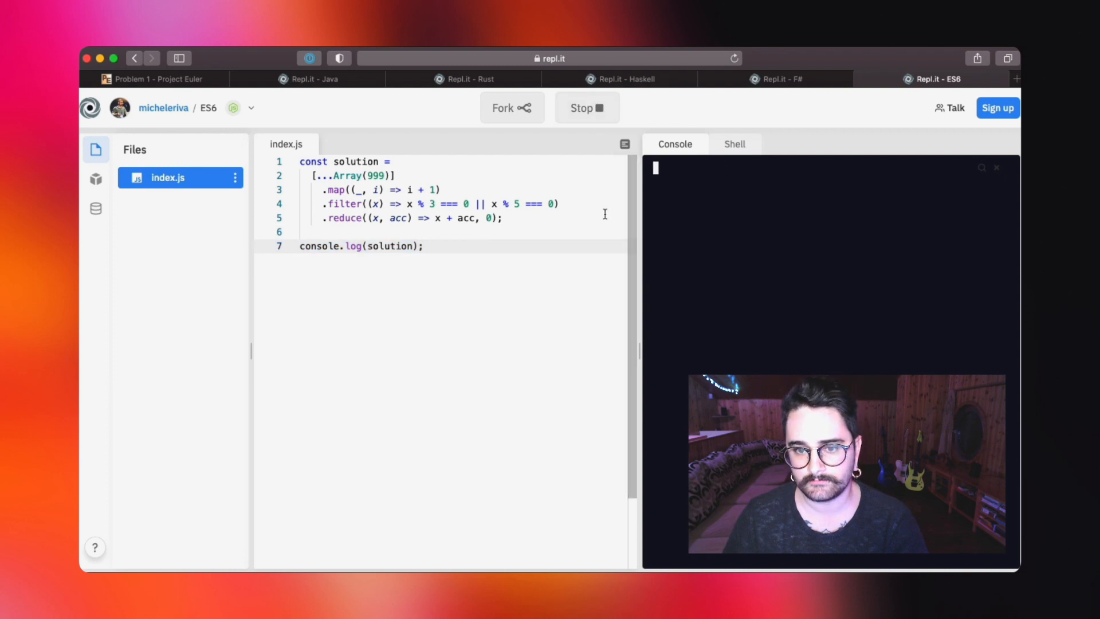
pyautogui.click(586, 108)
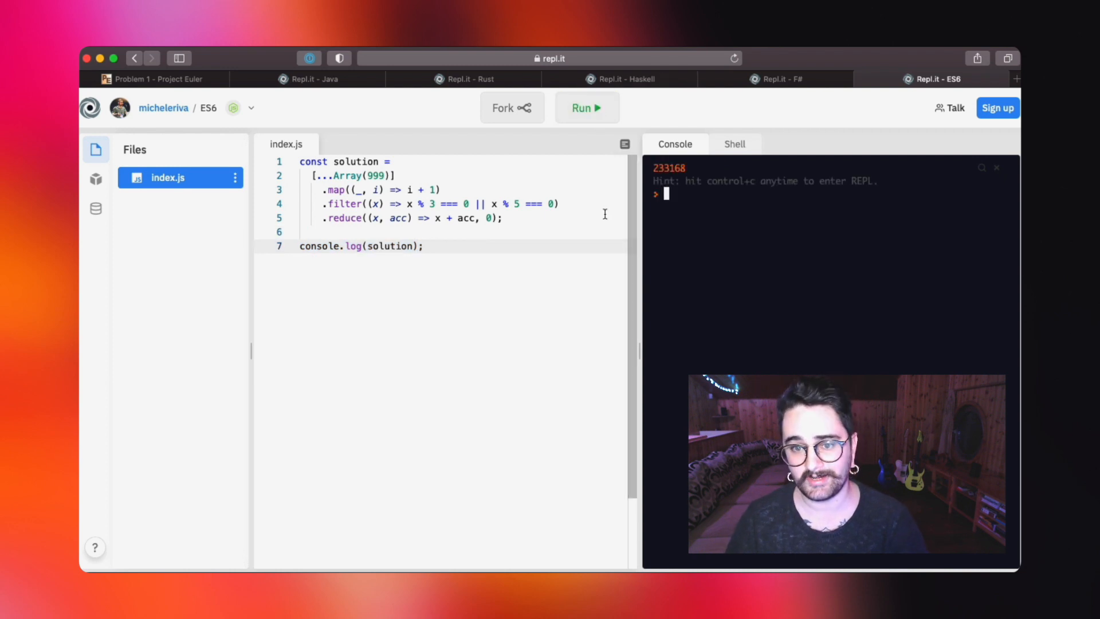